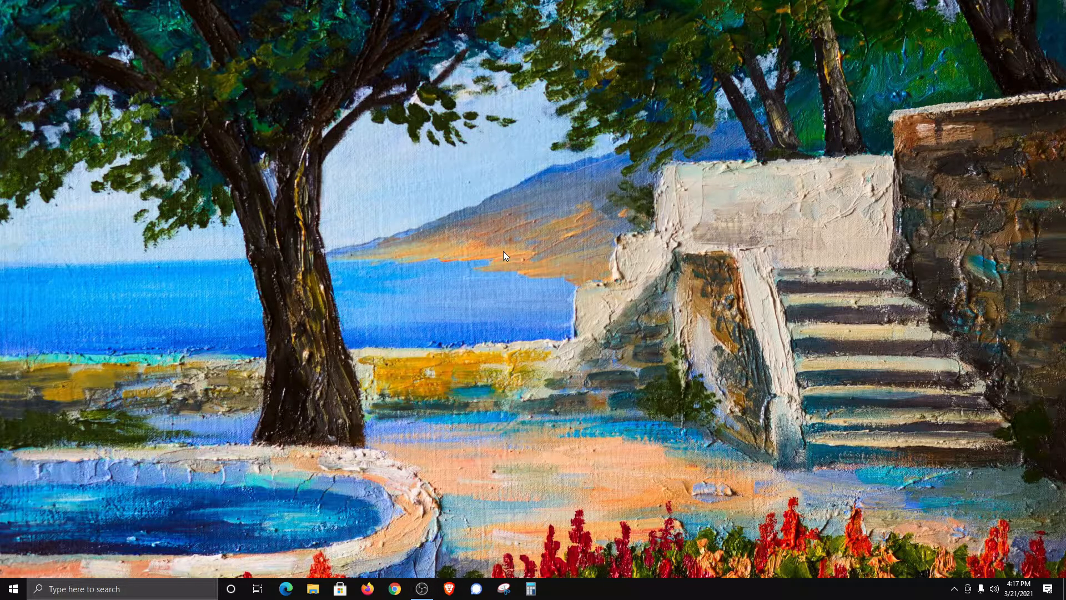
# Step: Open Display settings from the desktop context menu
pyautogui.rightClick(505, 255)
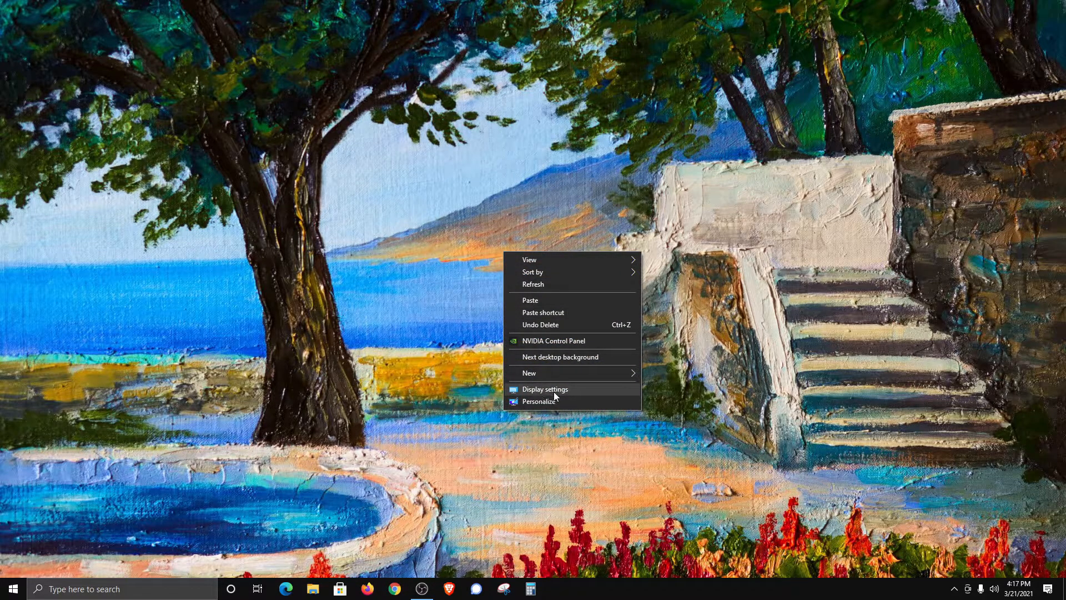
pyautogui.click(544, 388)
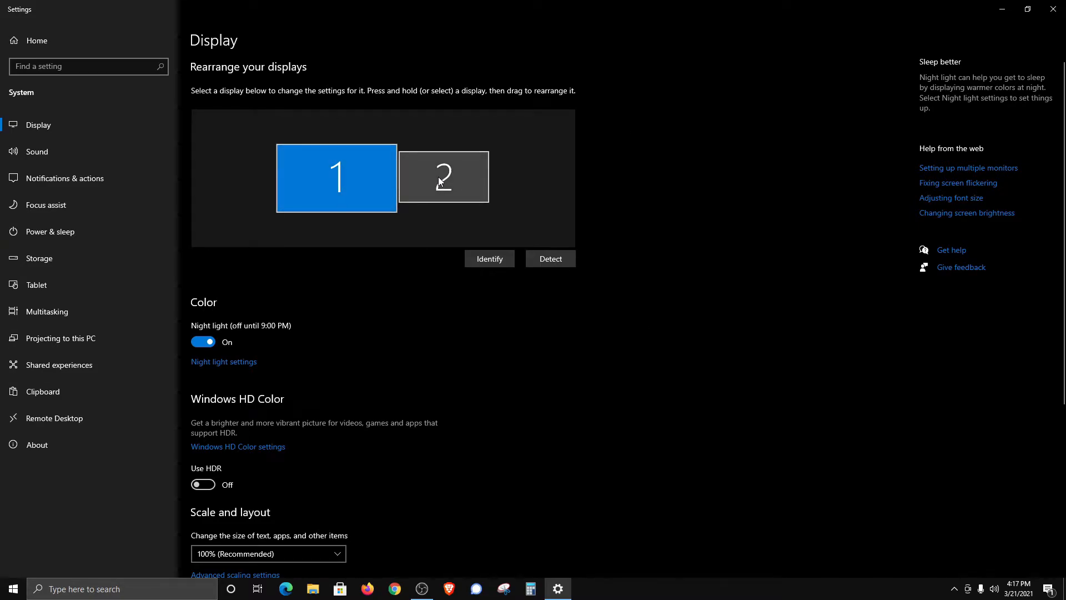
# Step: Select display 2 in the arrangement and flash its identifying number on screen
pyautogui.click(442, 177)
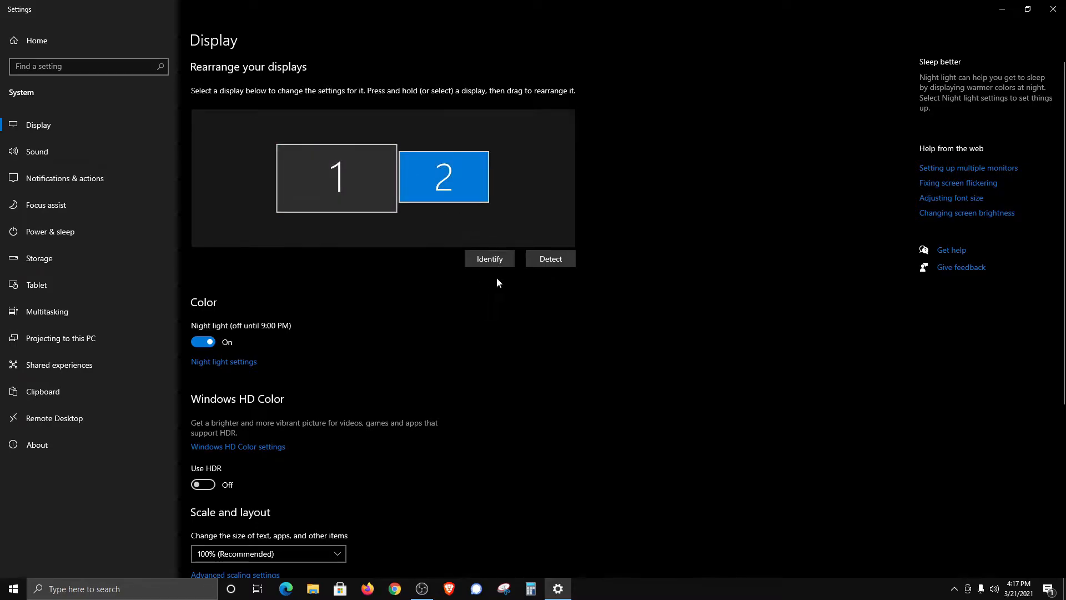
pyautogui.click(488, 258)
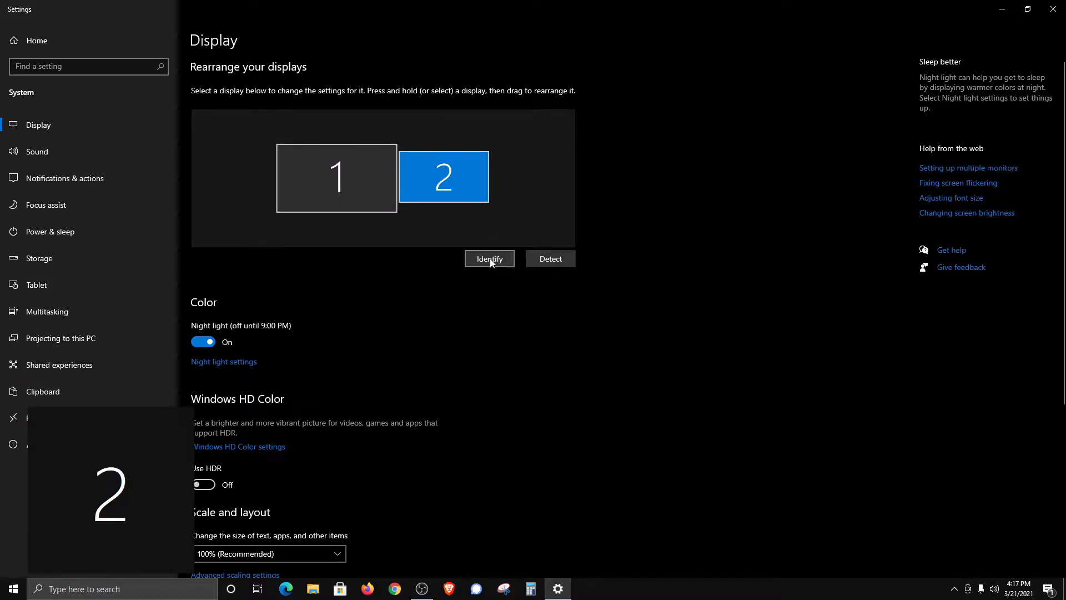
pyautogui.click(489, 258)
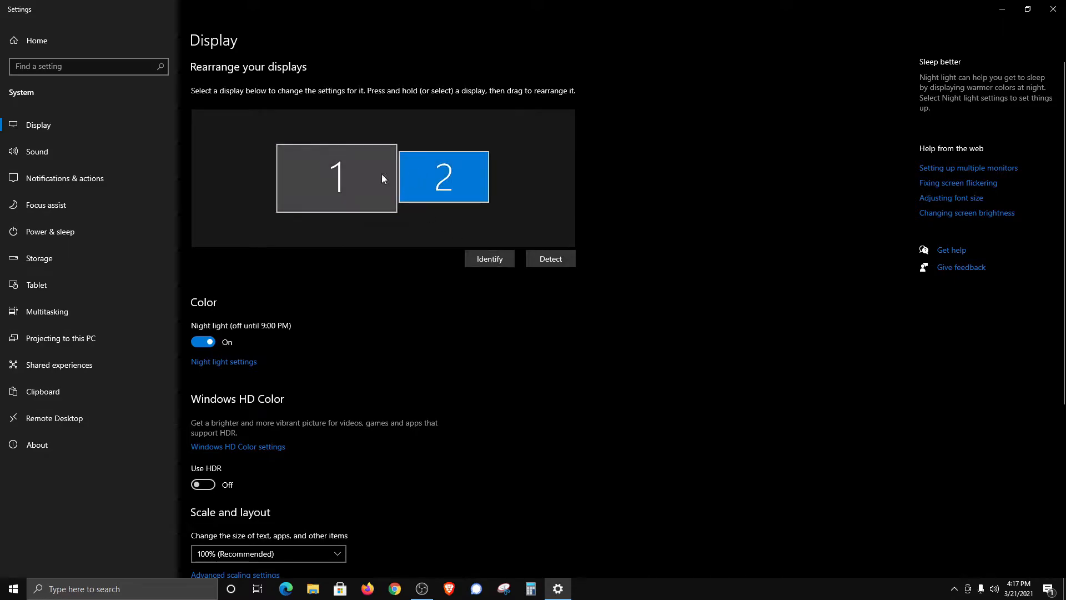
pyautogui.scroll(-3)
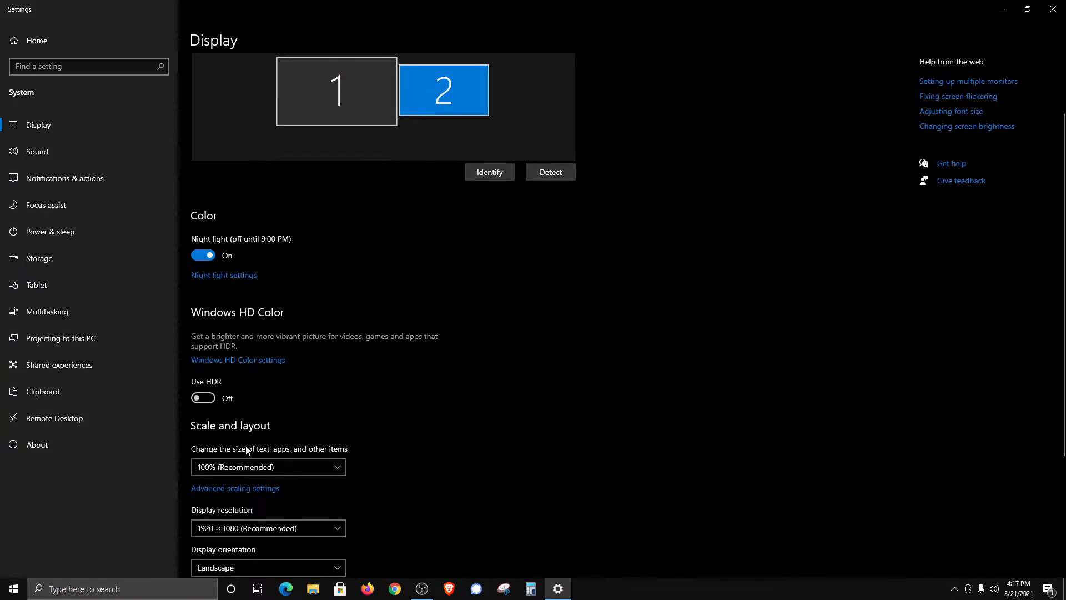
pyautogui.scroll(3)
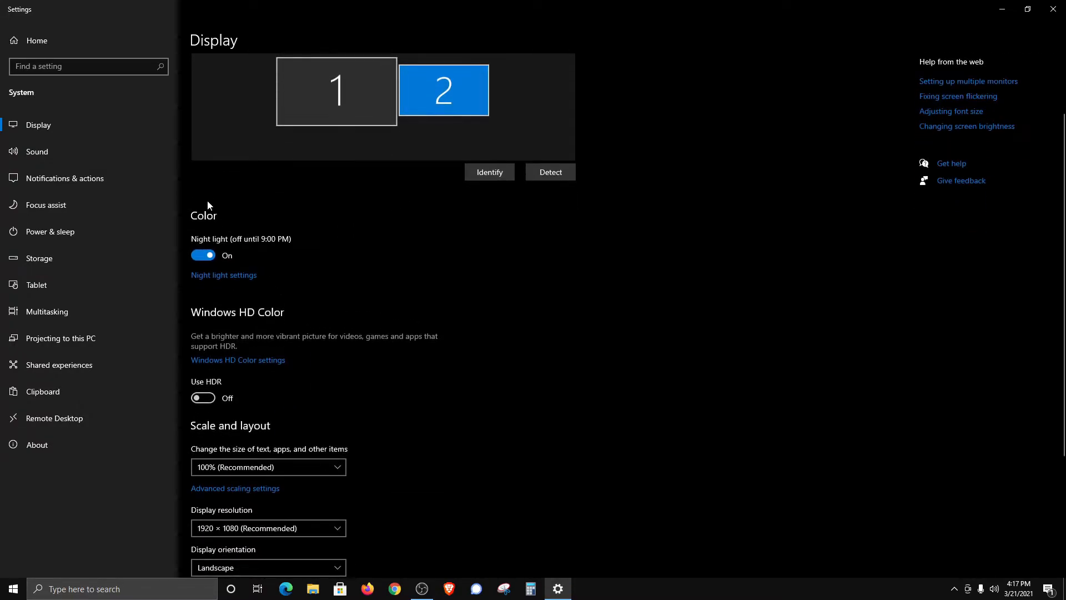
pyautogui.moveTo(224, 258)
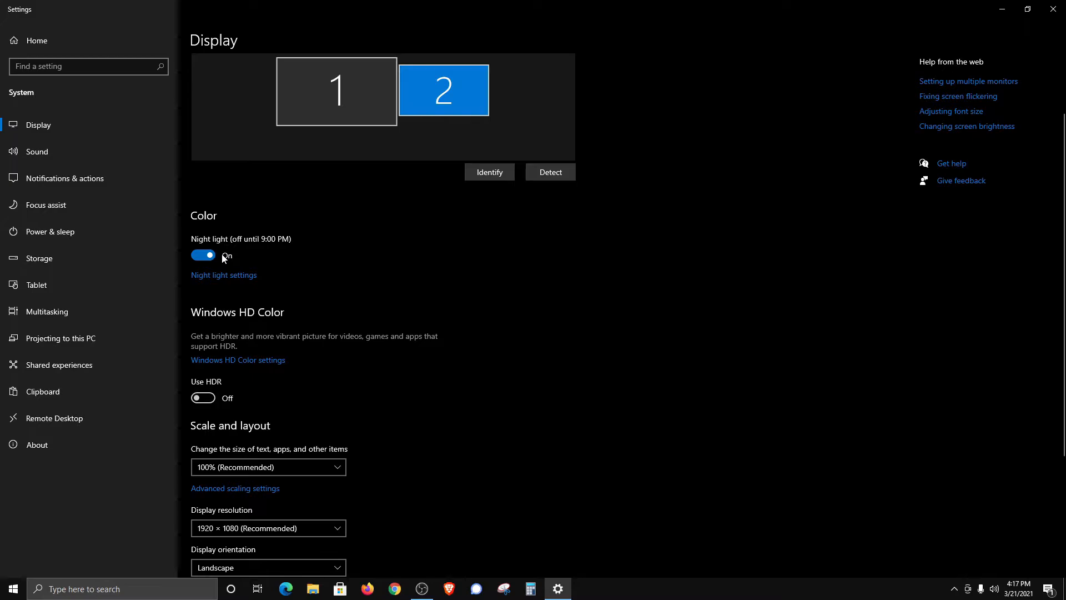
pyautogui.moveTo(210, 367)
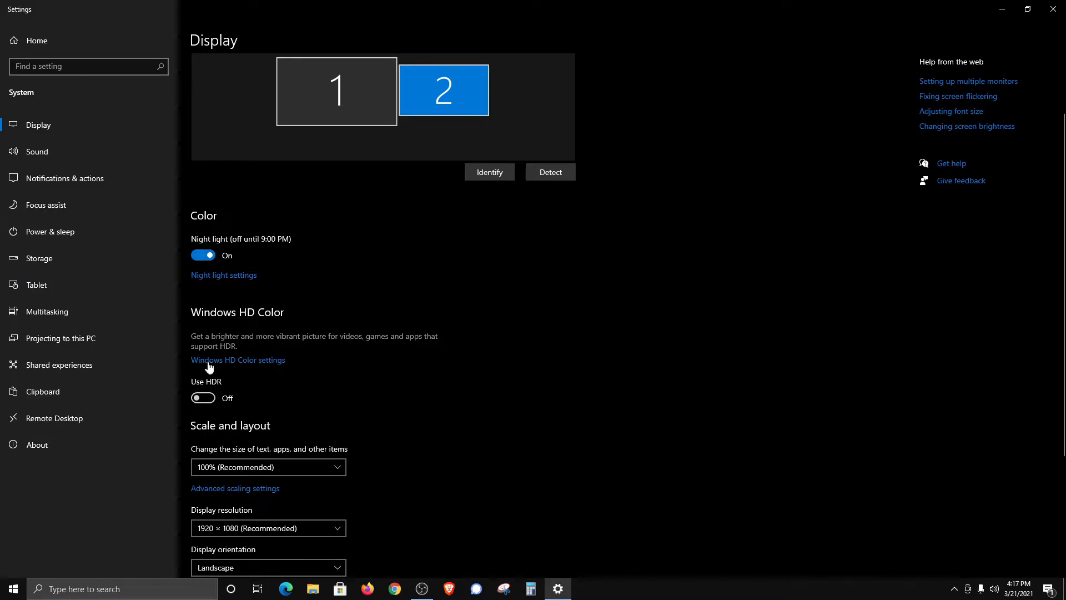
pyautogui.moveTo(253, 354)
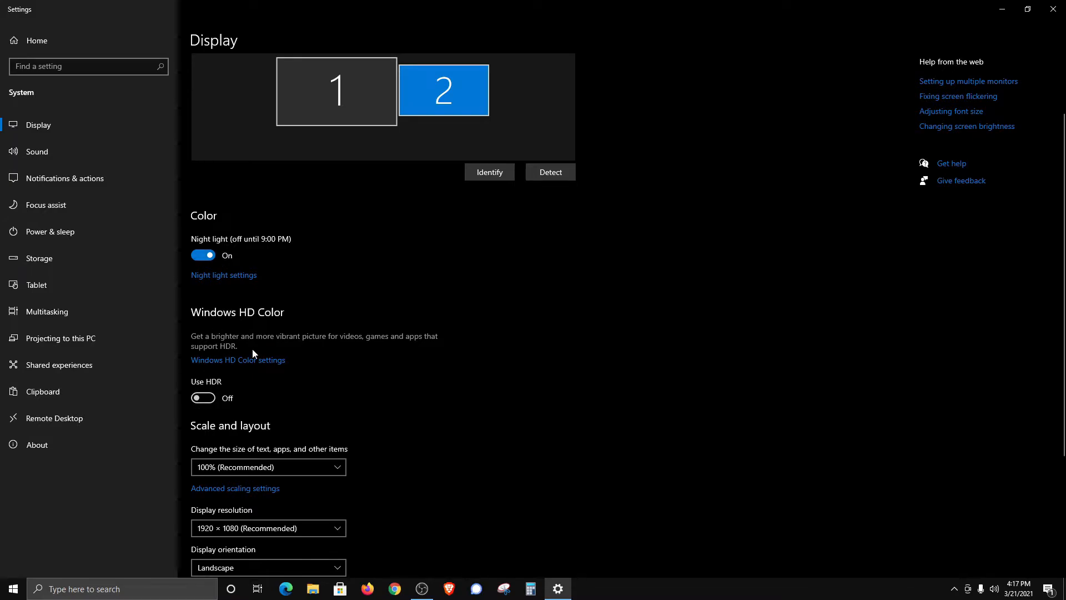
pyautogui.scroll(-3)
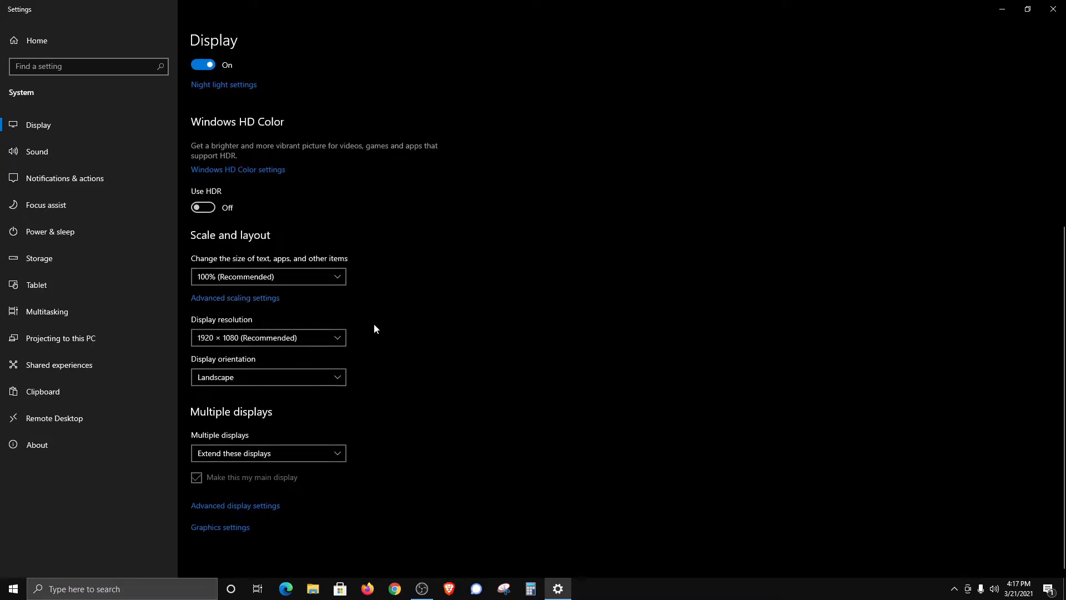
pyautogui.click(267, 337)
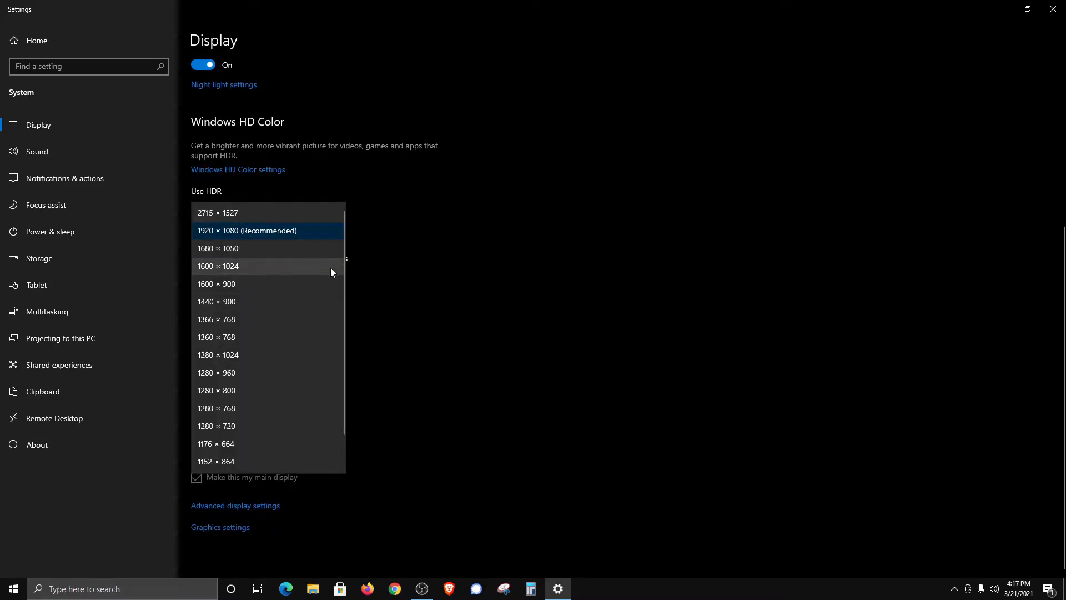
pyautogui.click(246, 230)
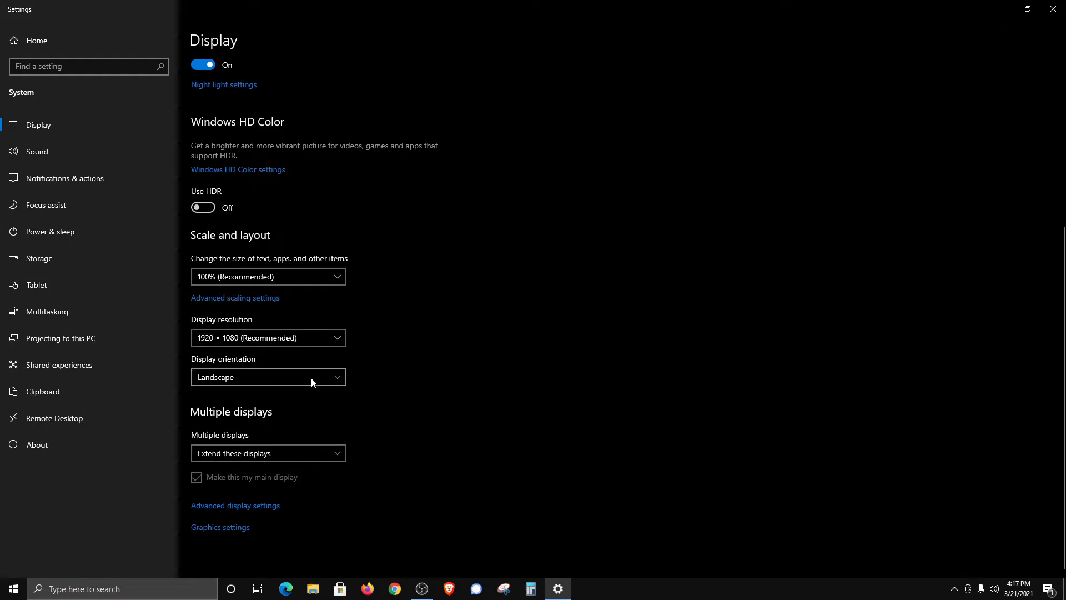
pyautogui.click(268, 377)
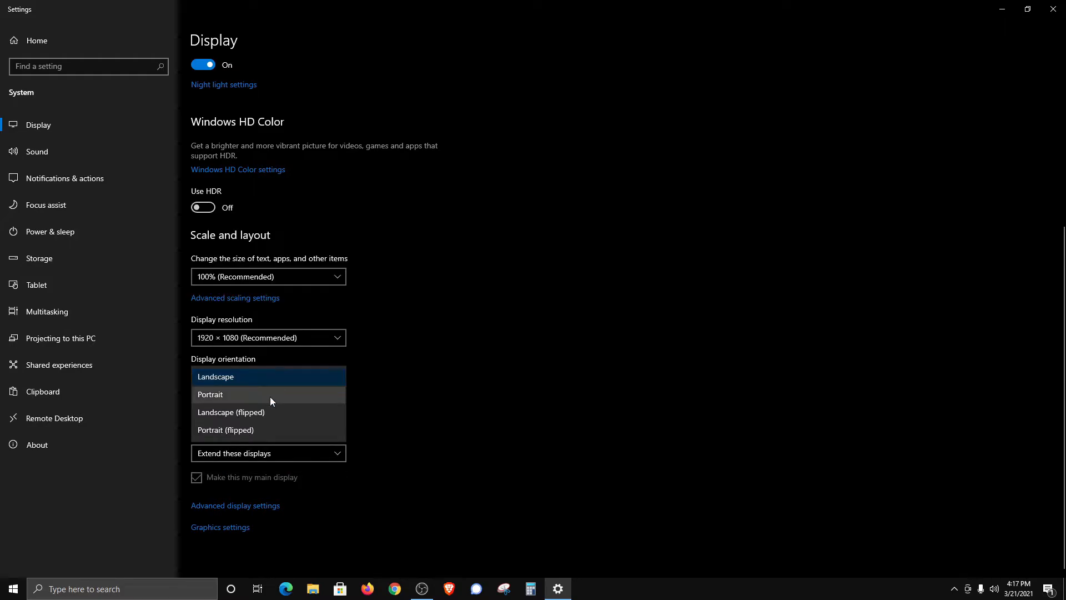
pyautogui.click(215, 376)
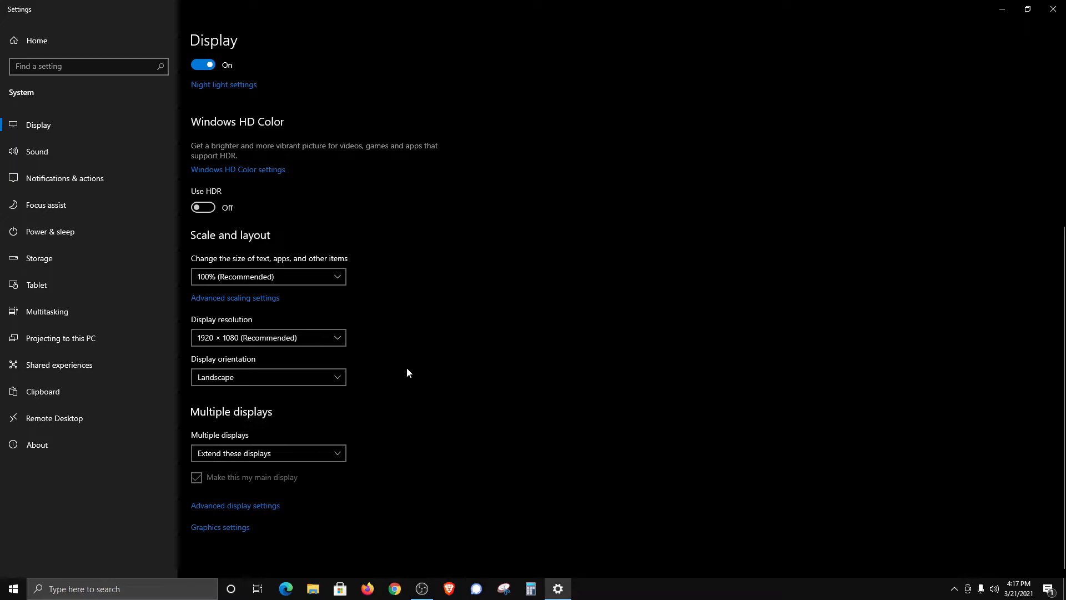
pyautogui.click(268, 453)
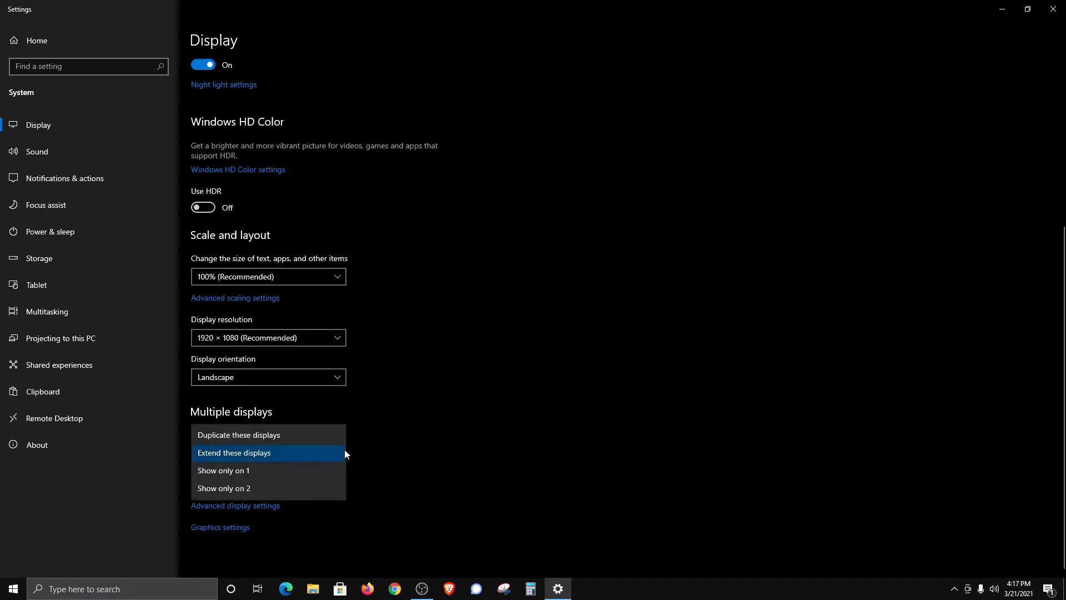
pyautogui.moveTo(342, 455)
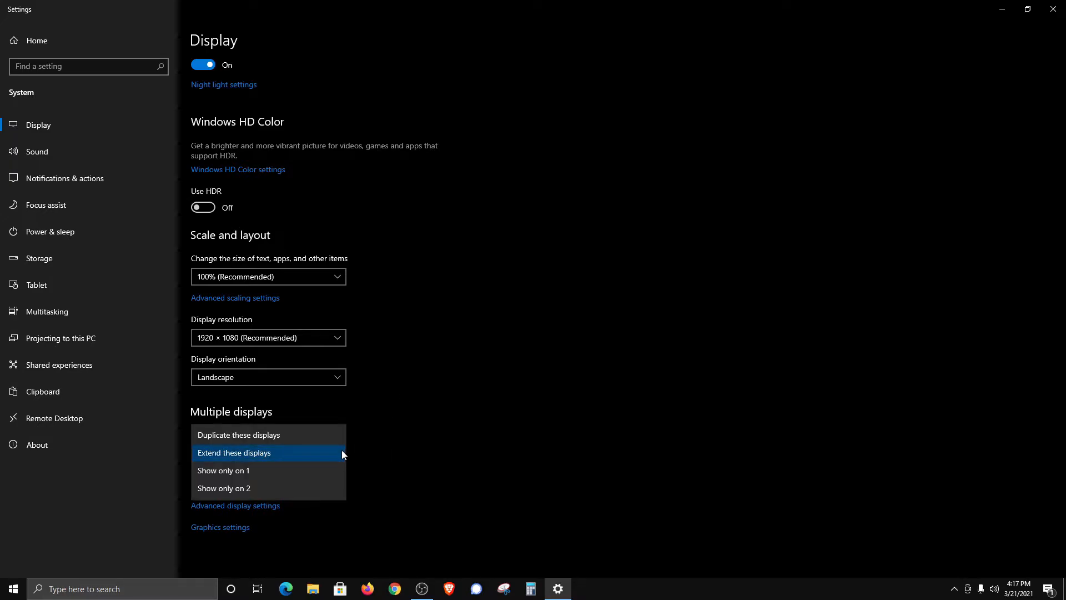
pyautogui.moveTo(287, 460)
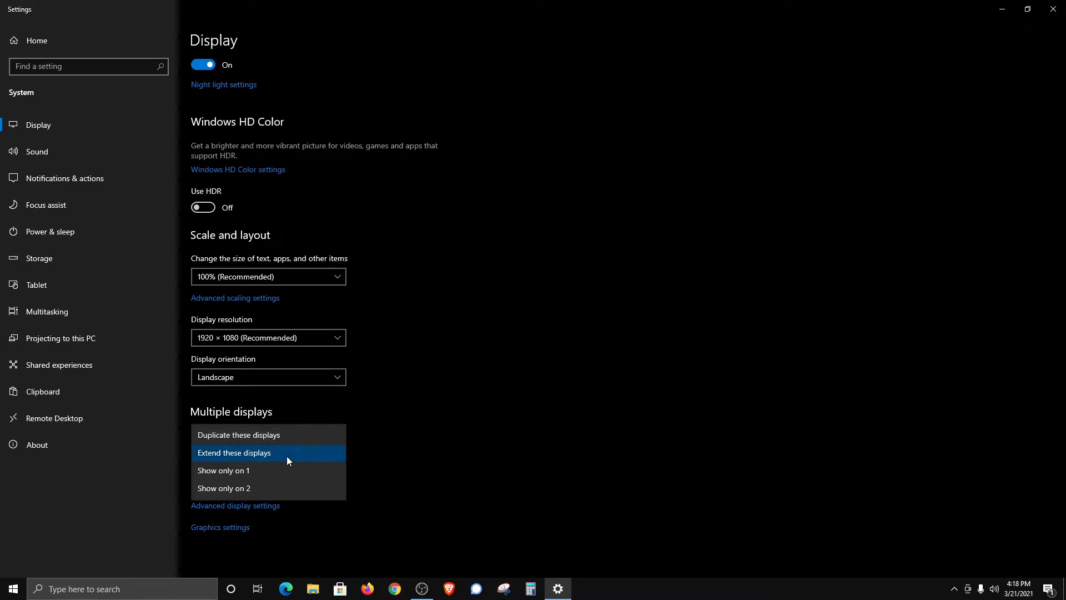
pyautogui.click(233, 452)
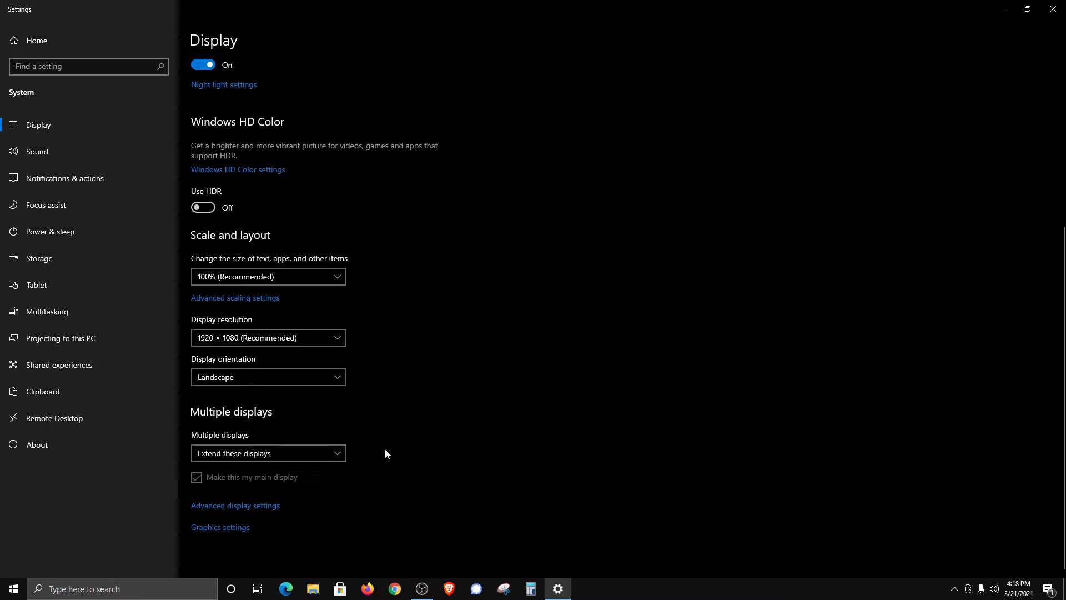
pyautogui.scroll(3)
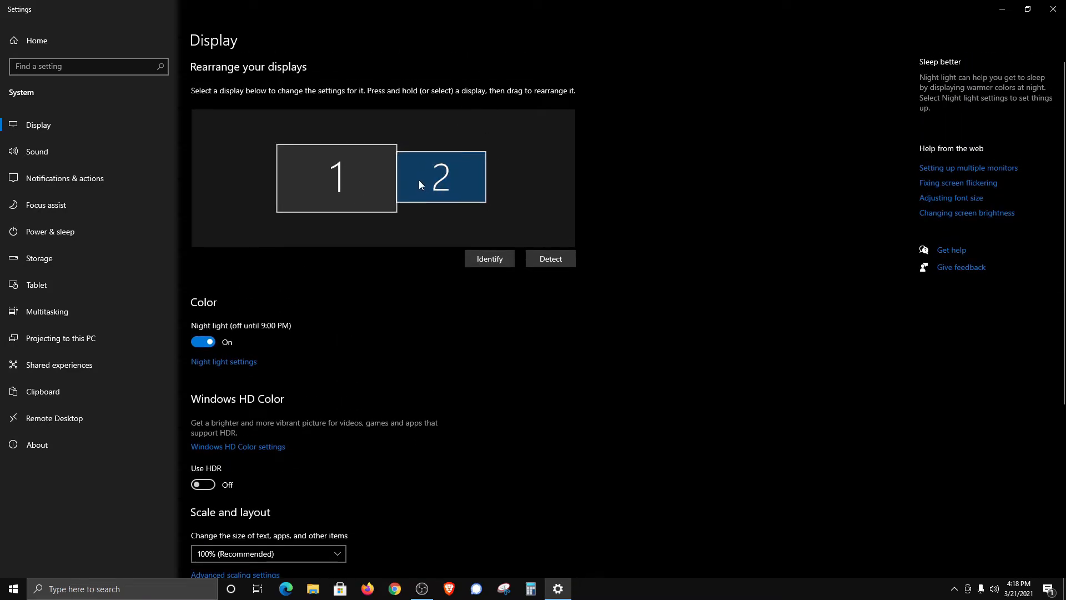
pyautogui.moveTo(440, 177); pyautogui.dragTo(231, 169)
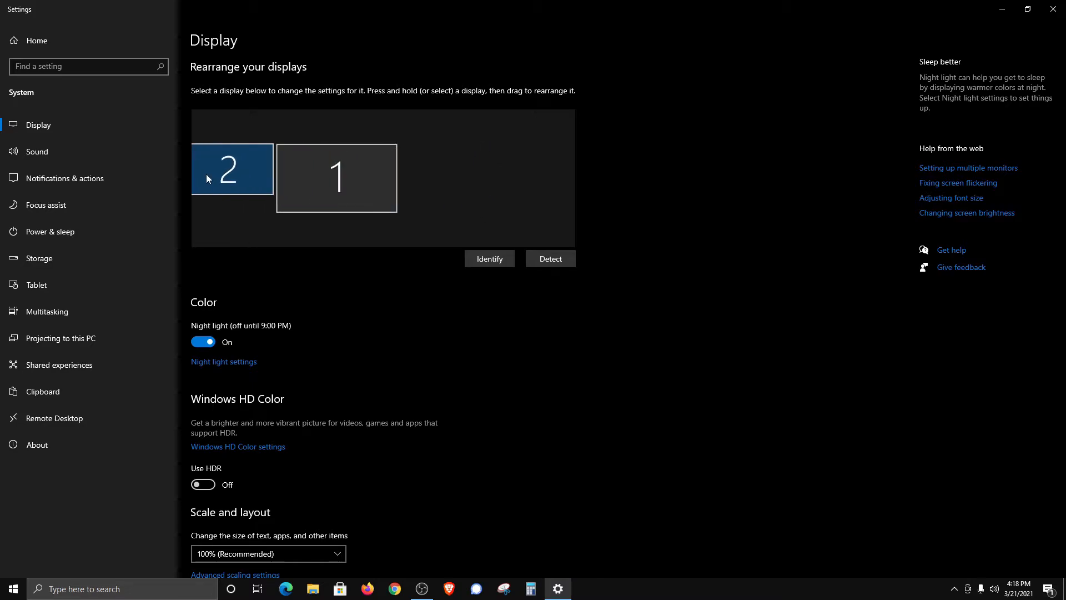
pyautogui.moveTo(231, 169); pyautogui.dragTo(441, 178)
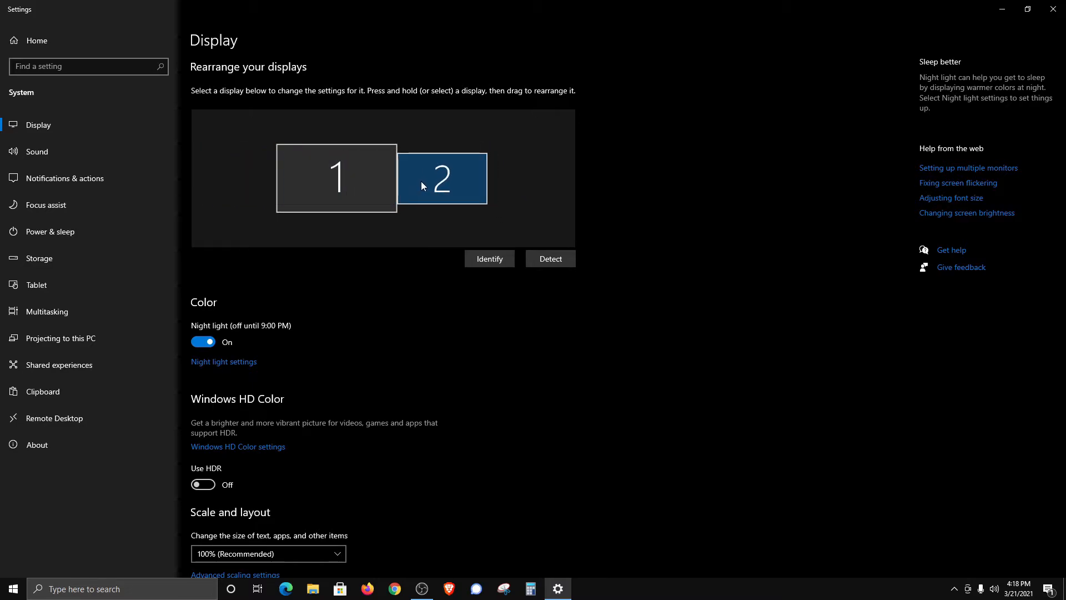
pyautogui.click(442, 178)
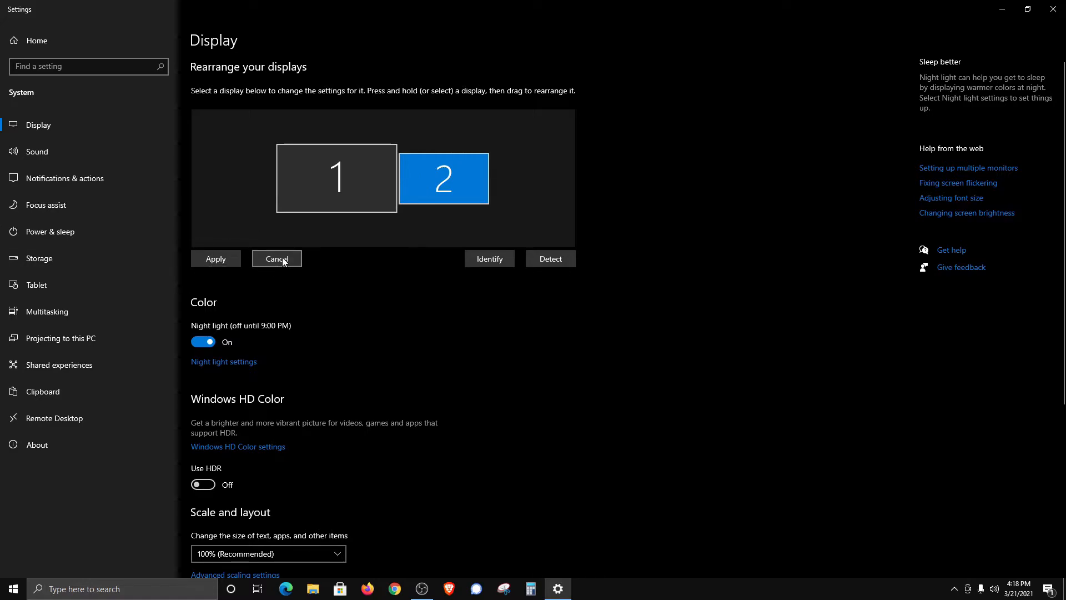
pyautogui.click(275, 258)
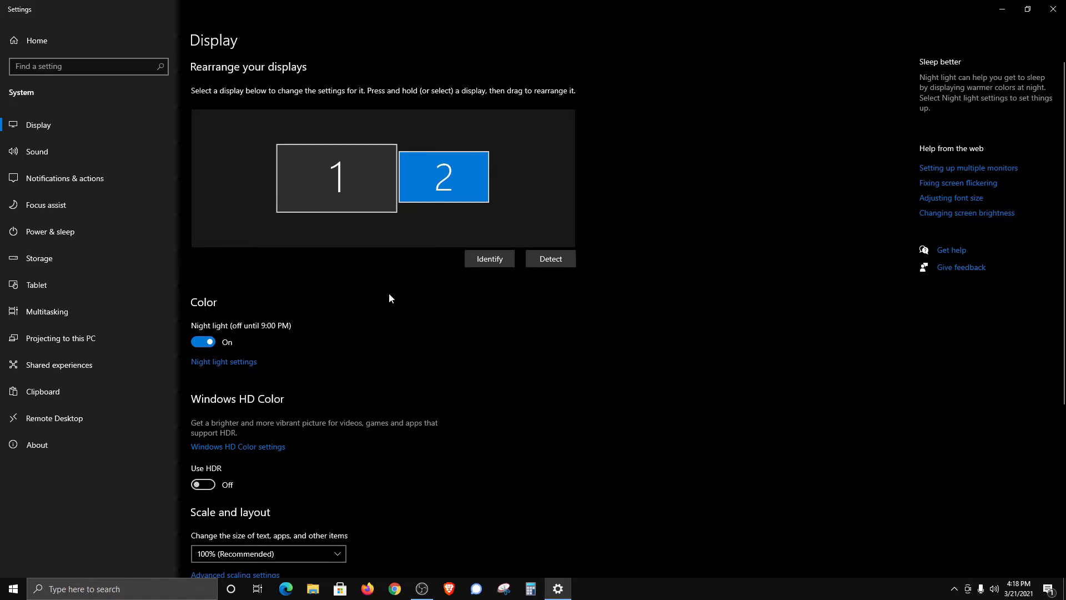
# Step: Scroll through the Display page to review display 2's 1920×1080 landscape, extended settings
pyautogui.scroll(-3)
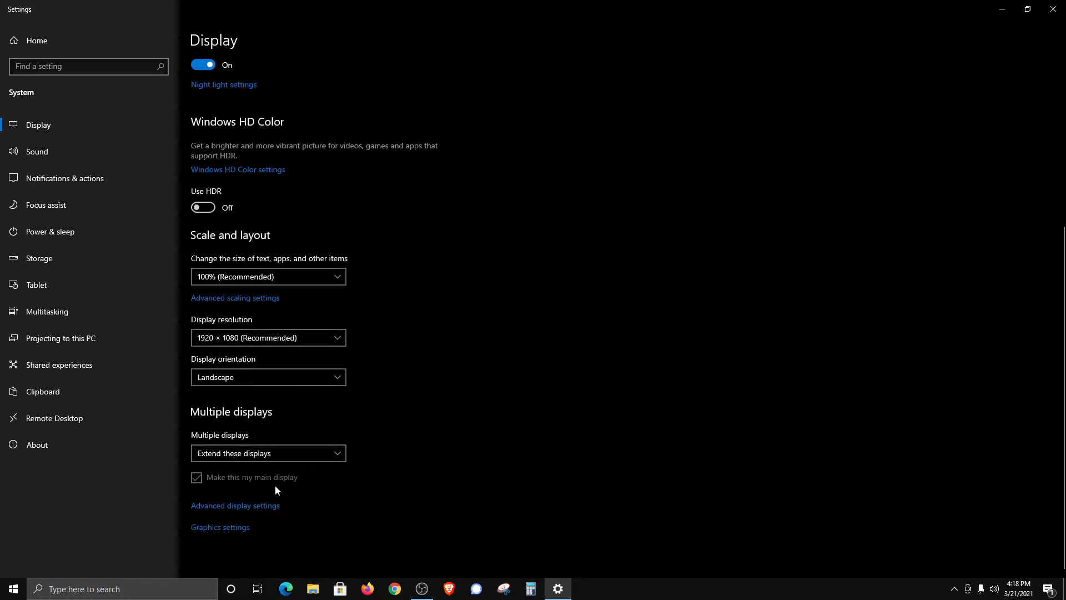
pyautogui.moveTo(276, 488)
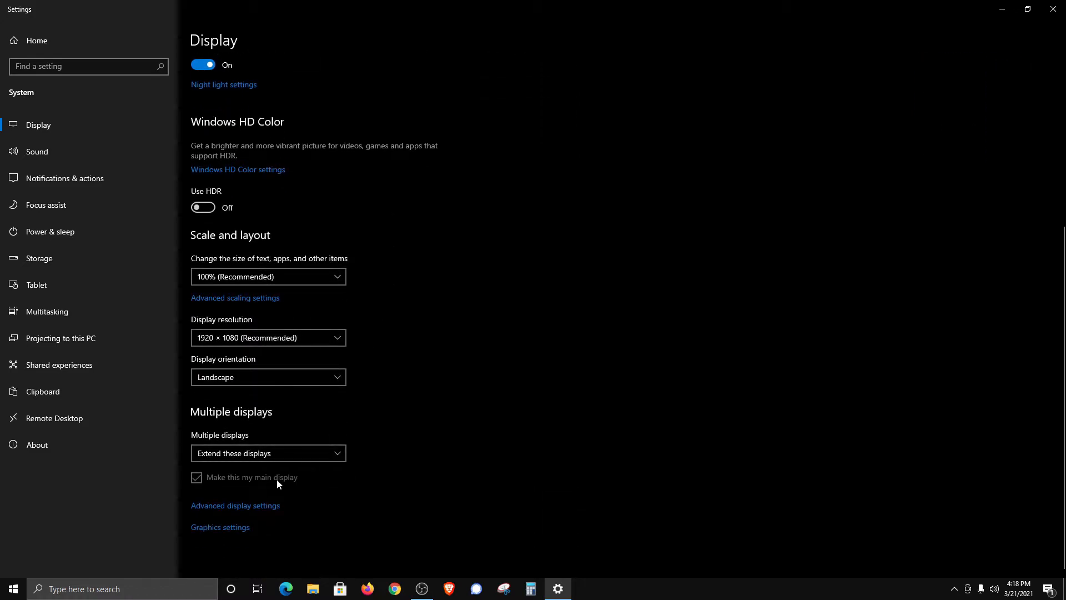
pyautogui.moveTo(418, 385)
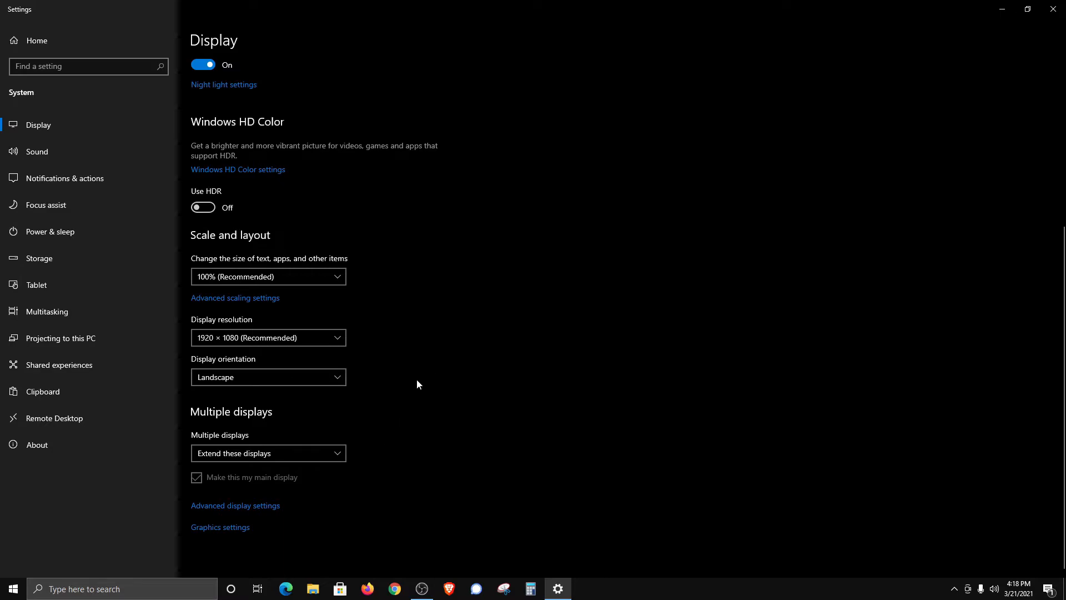
pyautogui.scroll(3)
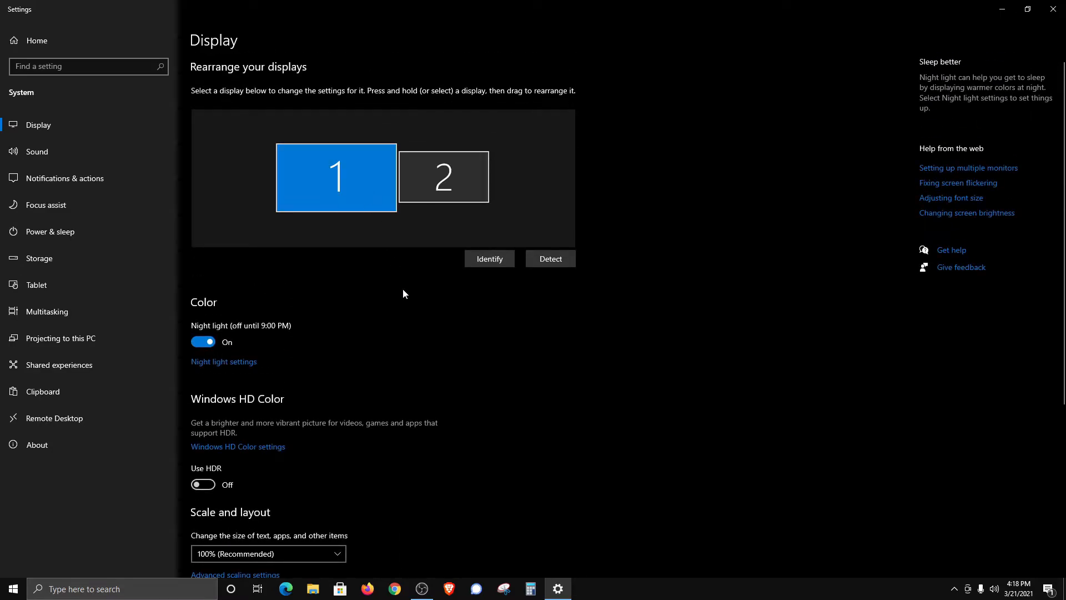
pyautogui.scroll(-3)
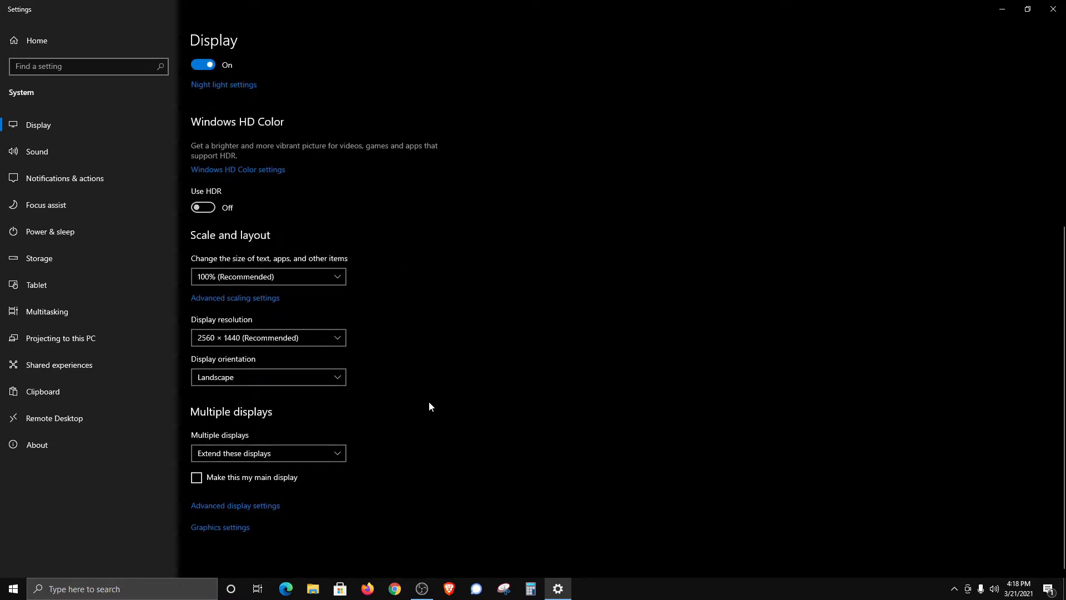
pyautogui.scroll(3)
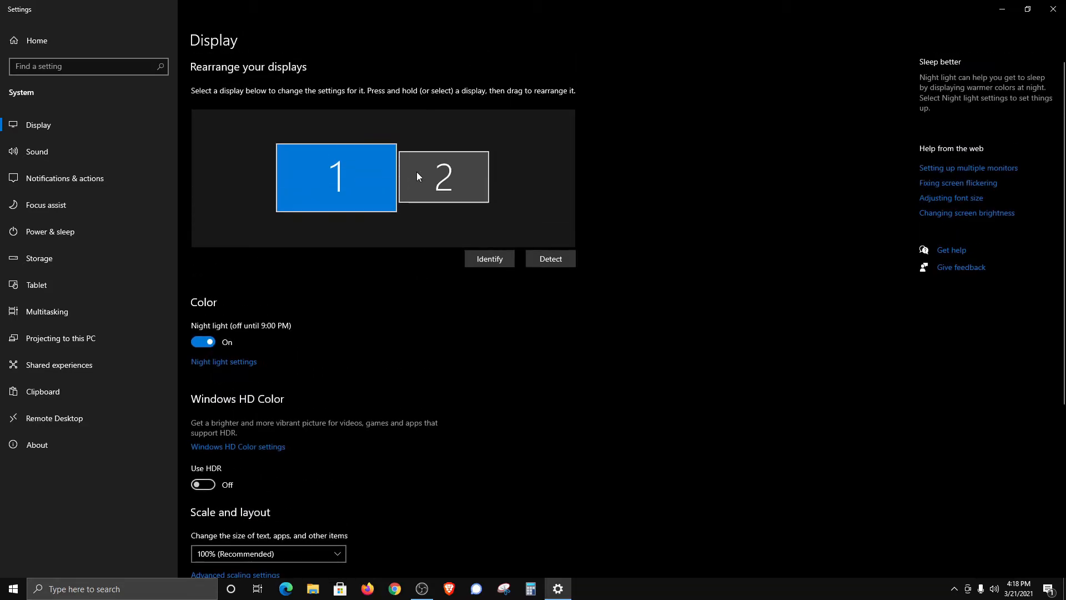
pyautogui.scroll(-3)
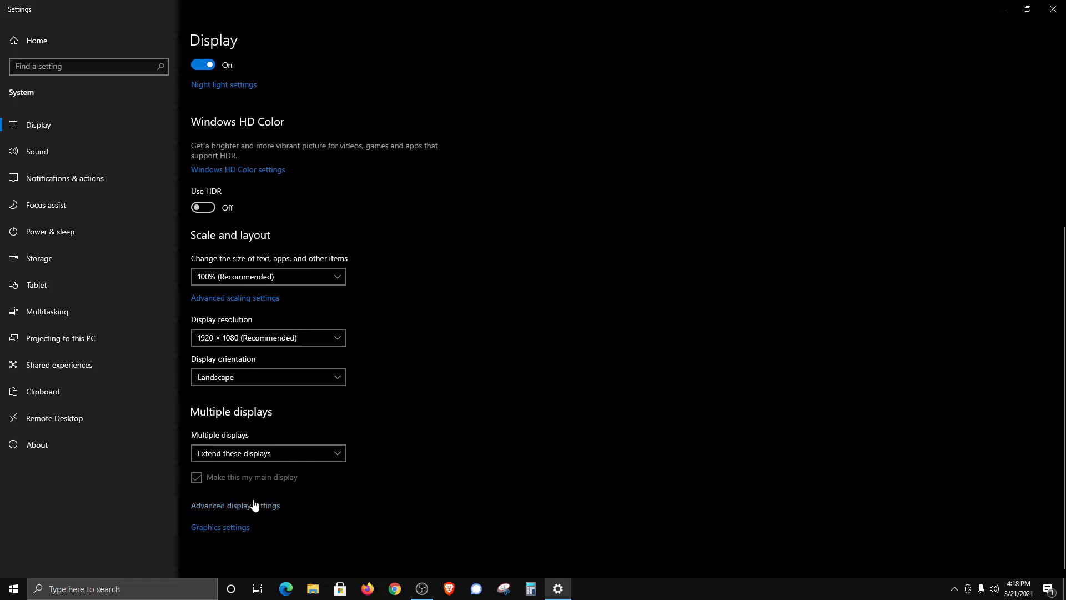
pyautogui.moveTo(219, 512)
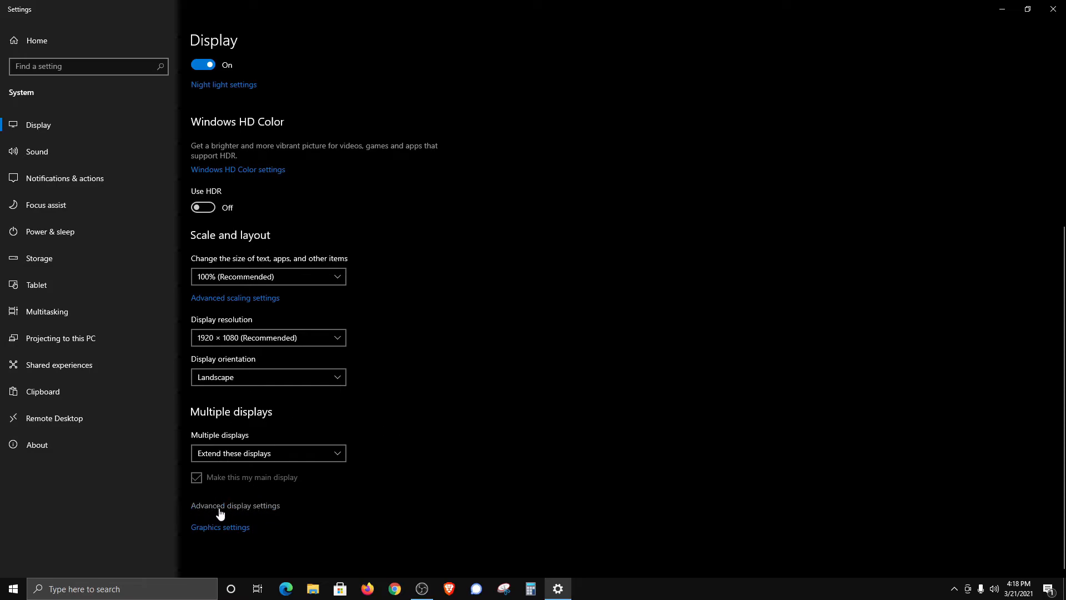
# Step: Show advanced details for Display 1 (27GL850): 2560×1440 at 144 Hz
pyautogui.click(235, 505)
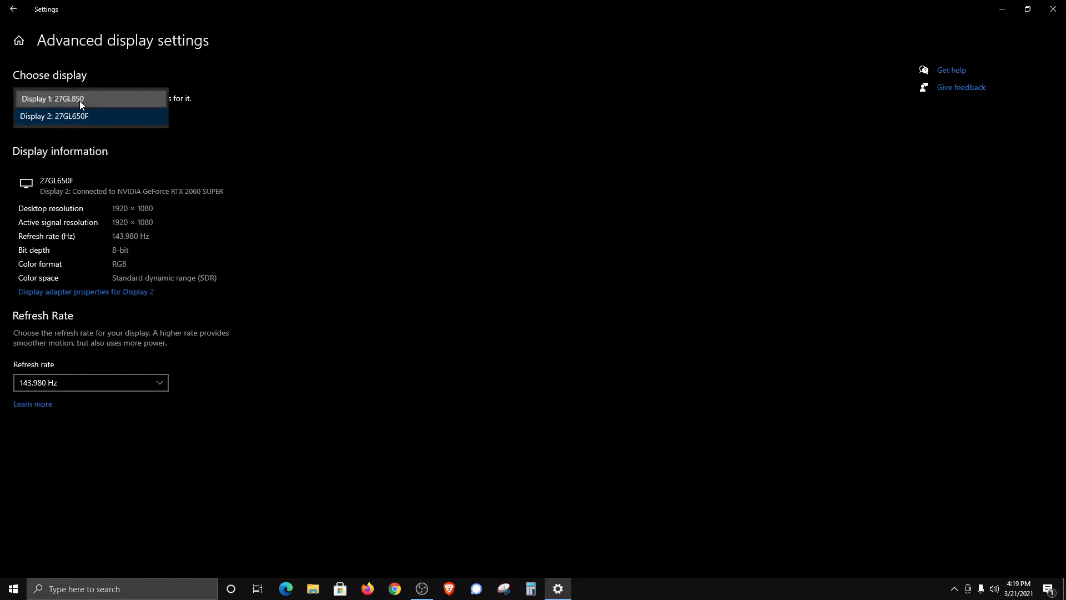
pyautogui.click(53, 99)
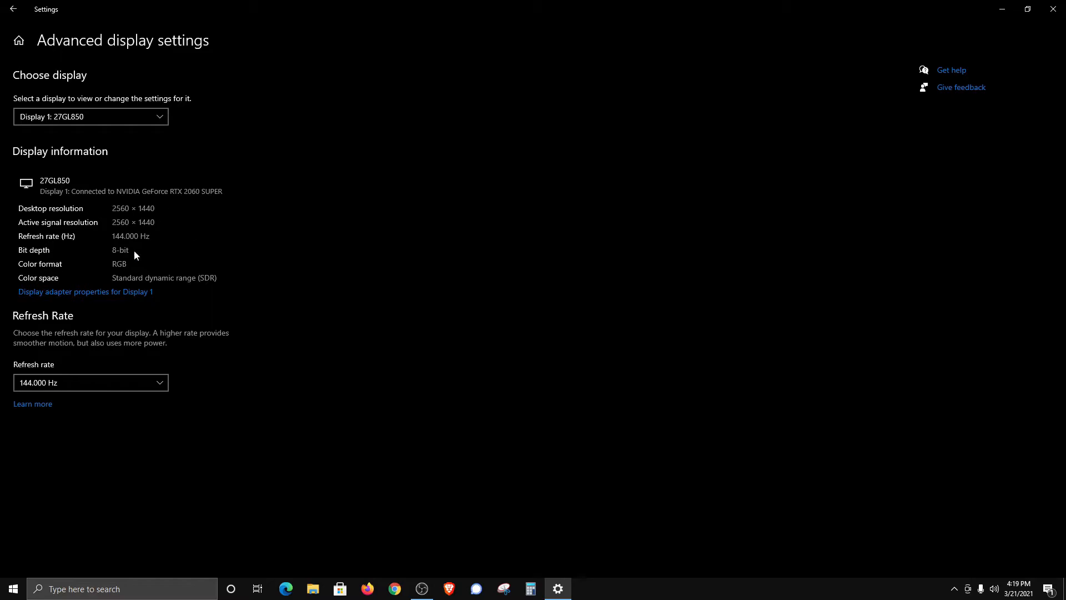
pyautogui.moveTo(19, 415)
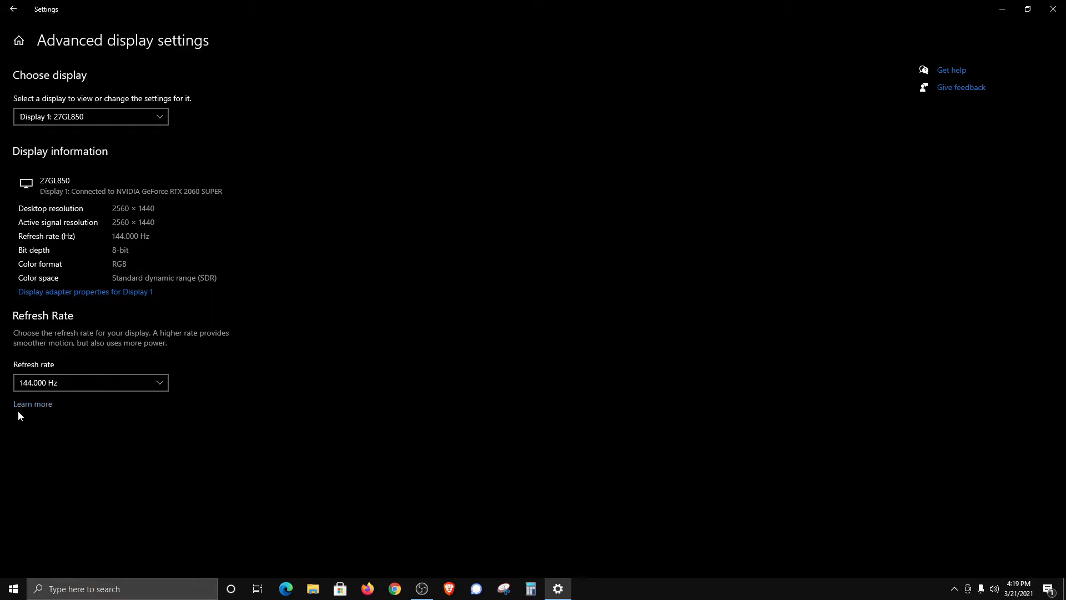
pyautogui.moveTo(60, 423)
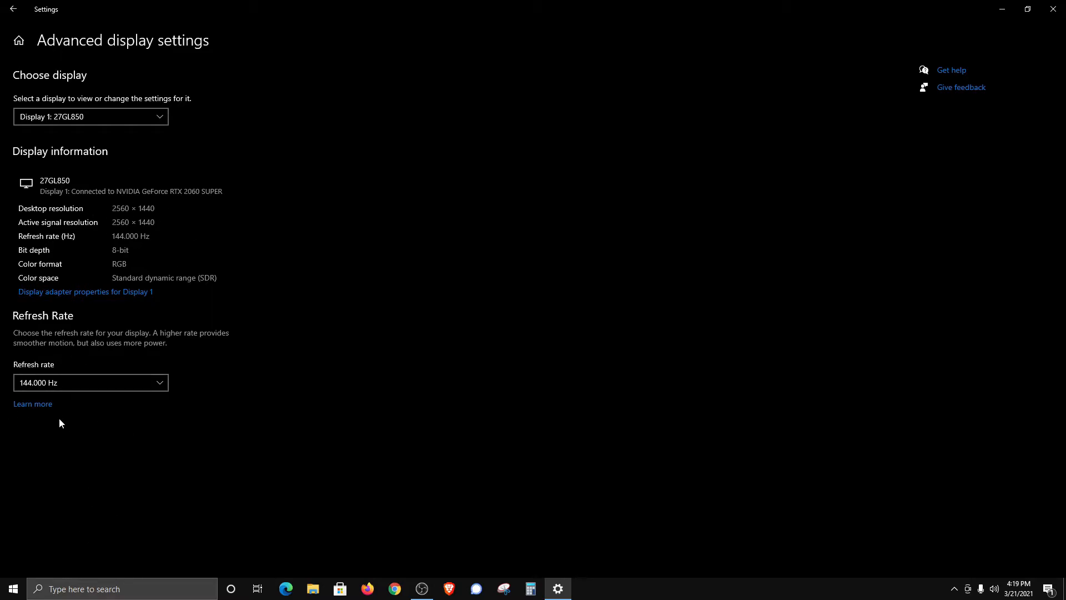
pyautogui.moveTo(85, 455)
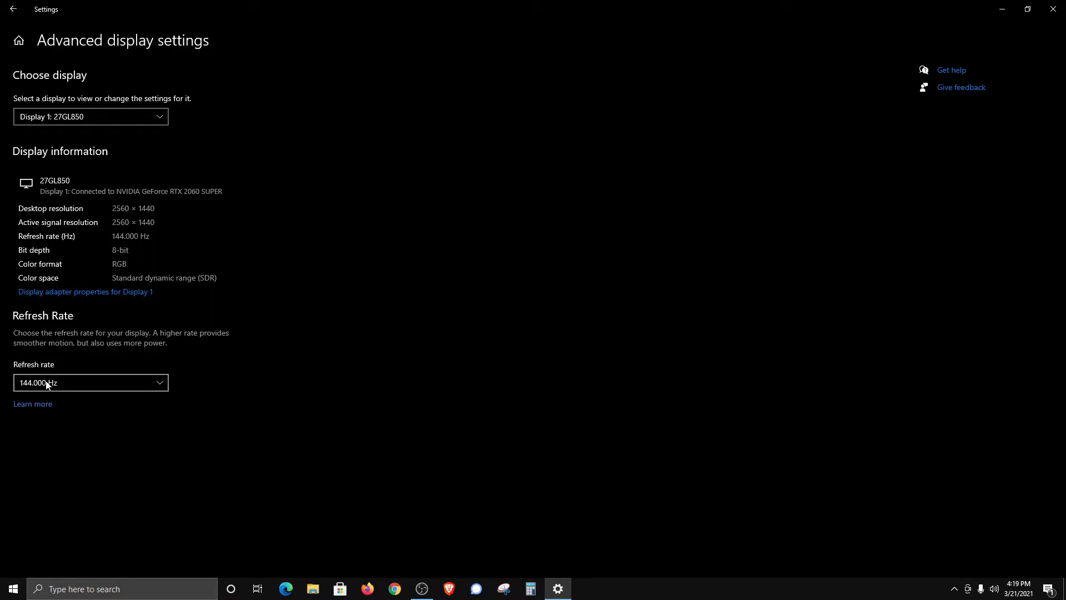
pyautogui.moveTo(105, 443)
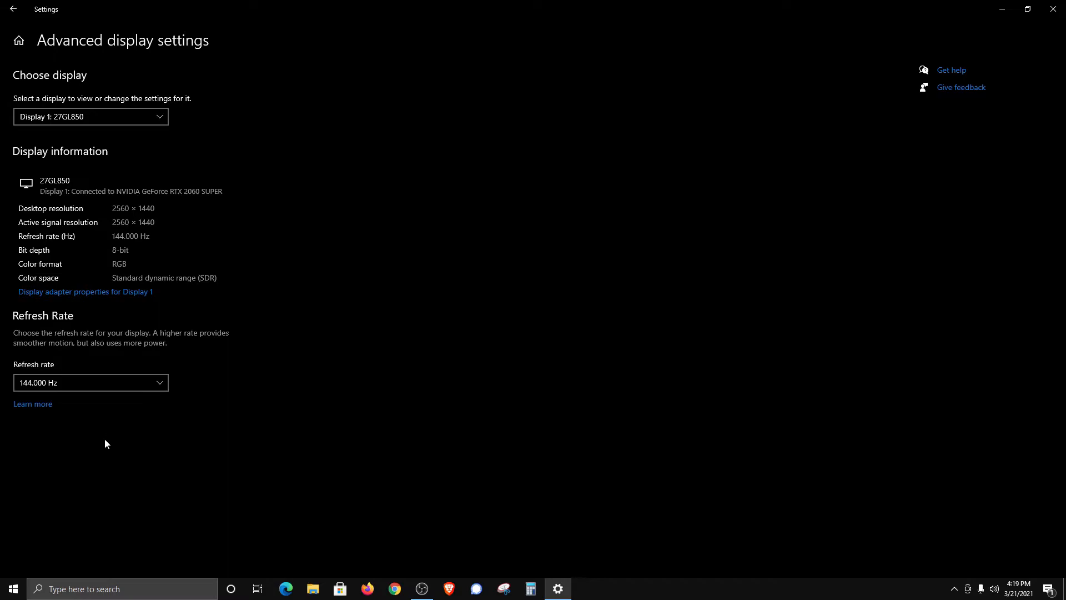
pyautogui.moveTo(472, 251)
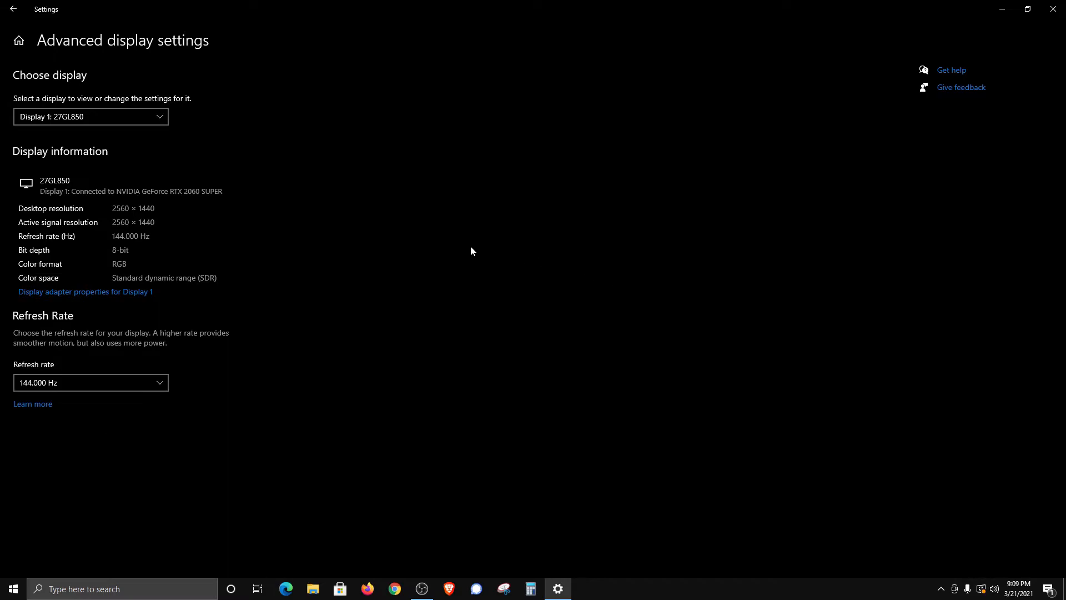
pyautogui.moveTo(69, 298)
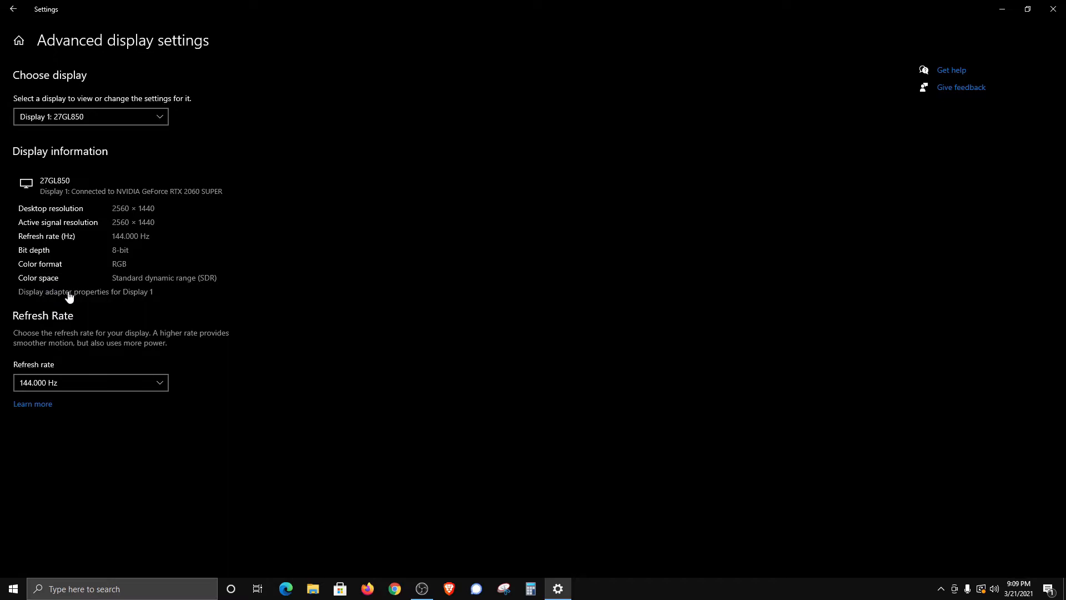
# Step: View the GeForce RTX 2060 SUPER adapter properties for Display 1, showing 8192 MB memory
pyautogui.click(83, 291)
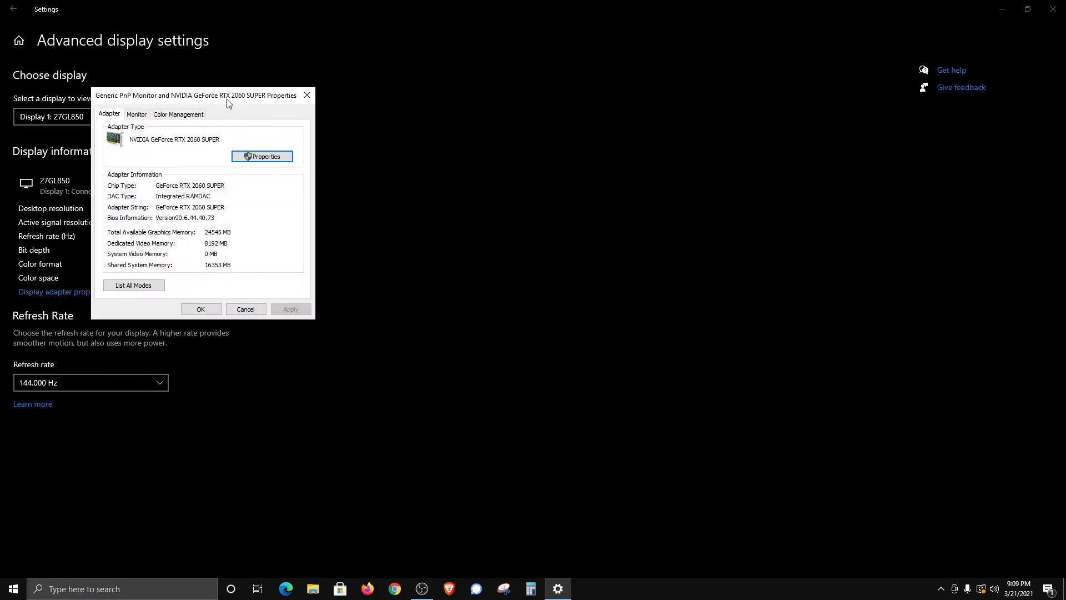
pyautogui.moveTo(197, 95); pyautogui.dragTo(433, 145)
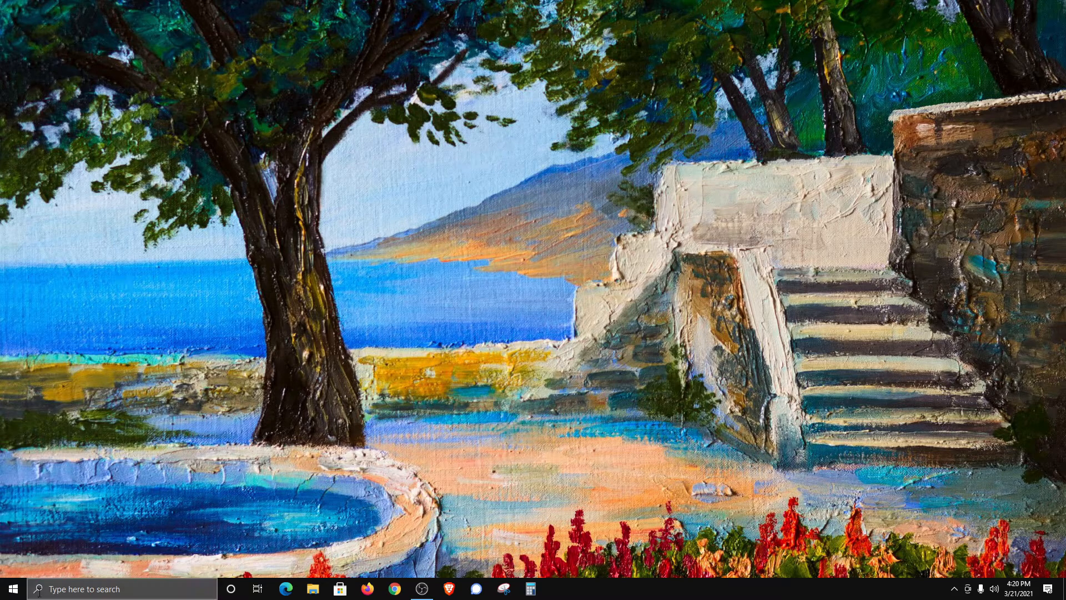
# Step: Search Start for 'nvidia control panel'
pyautogui.write('nvidia control panel')
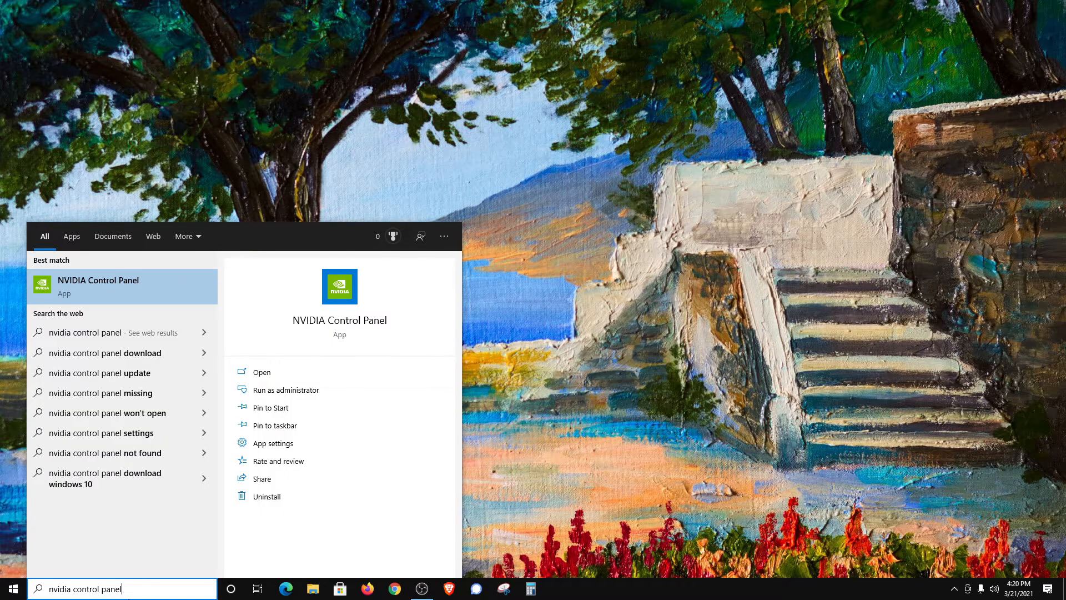
pyautogui.moveTo(96, 291)
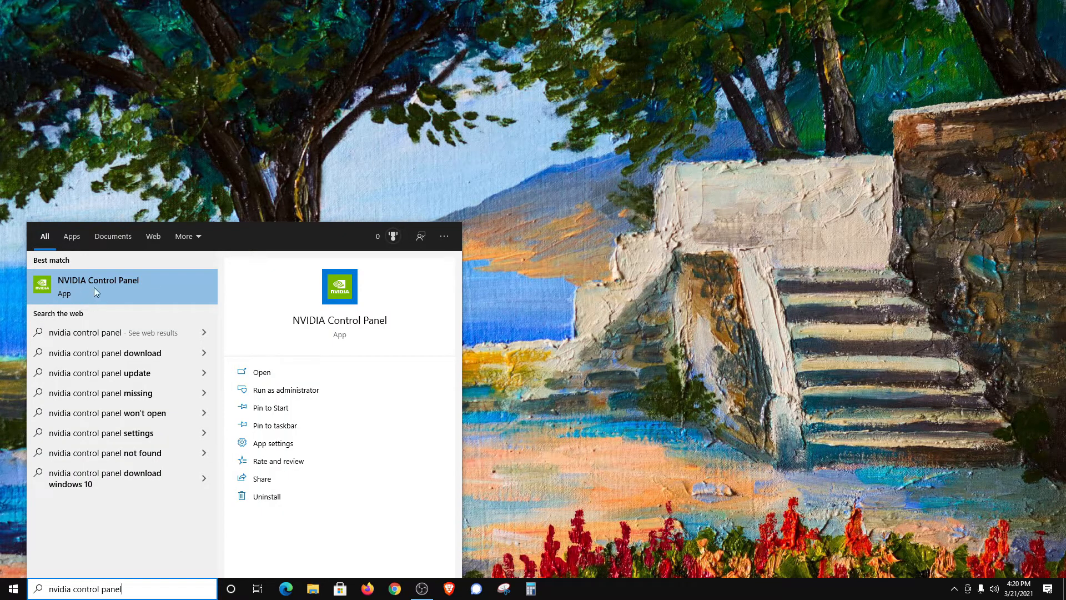
pyautogui.moveTo(87, 288)
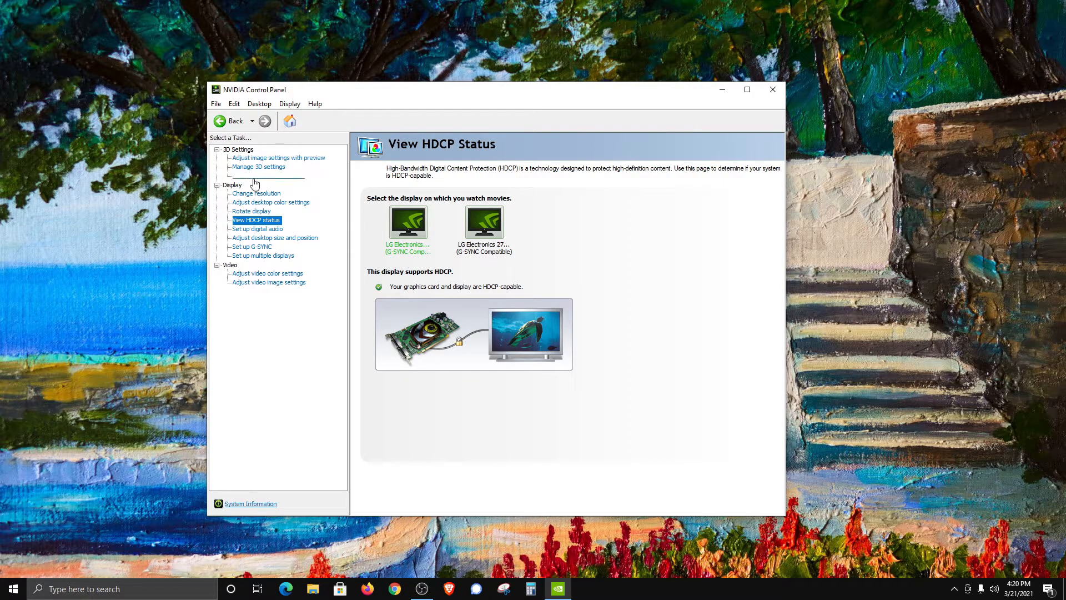
# Step: Review resolution and refresh options without changing them, then show the Landscape Rotate Display page
pyautogui.click(256, 193)
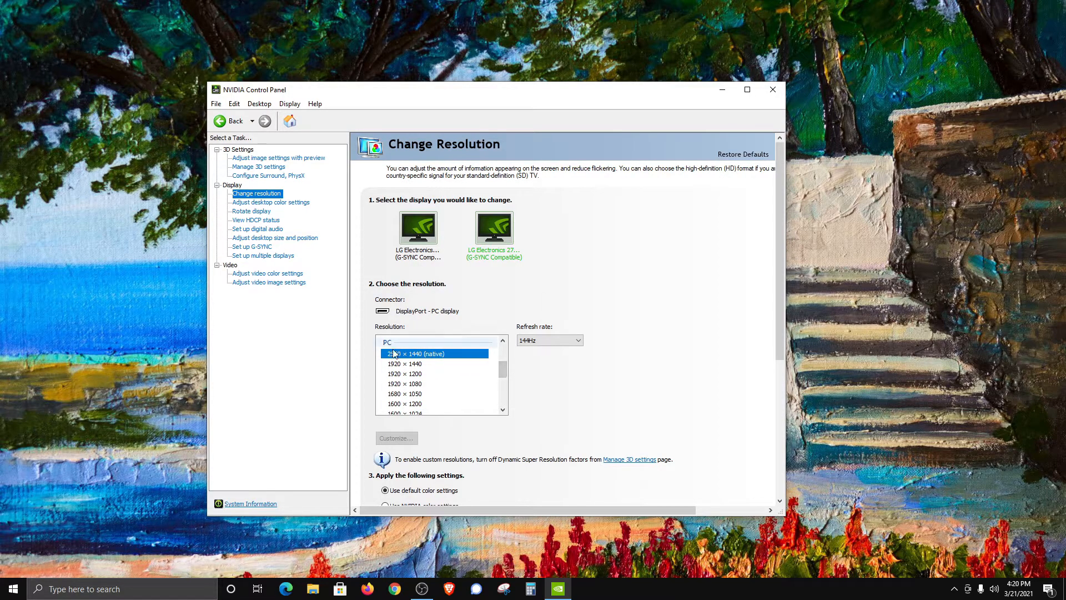
pyautogui.scroll(3)
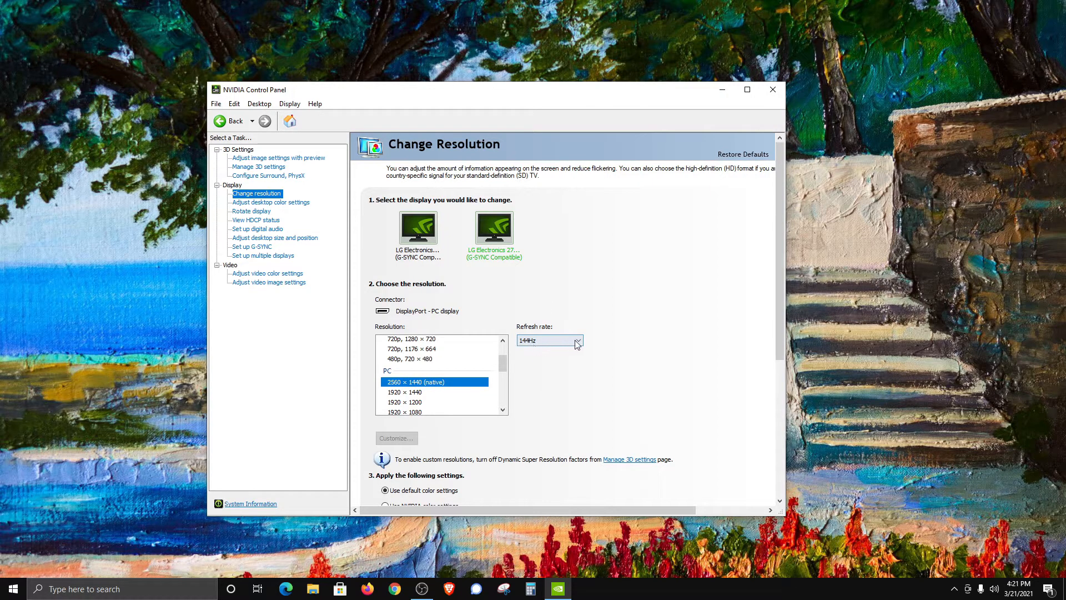
pyautogui.click(577, 339)
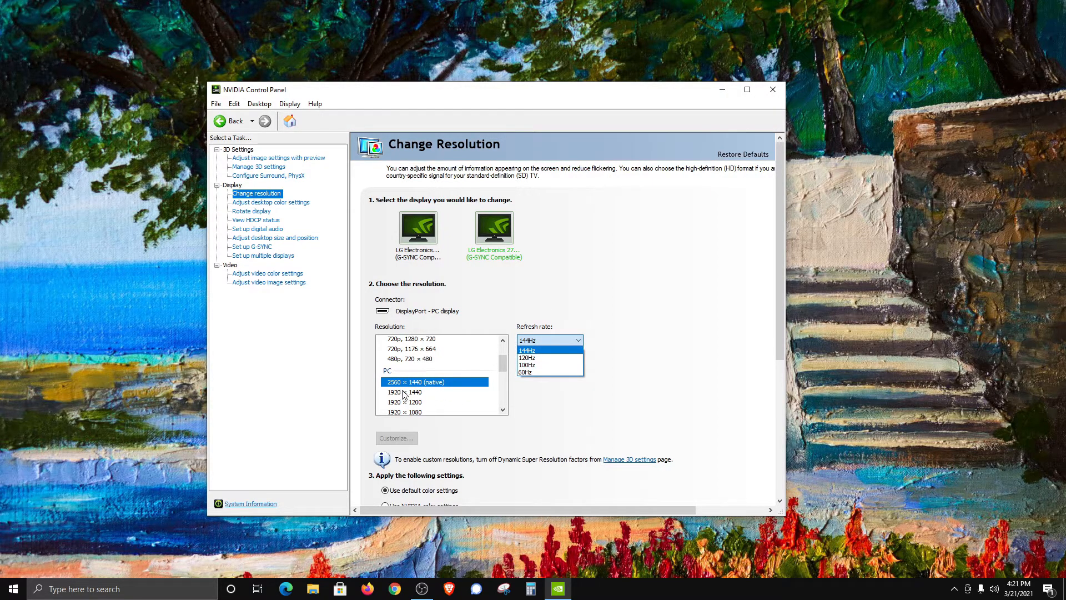
pyautogui.click(405, 391)
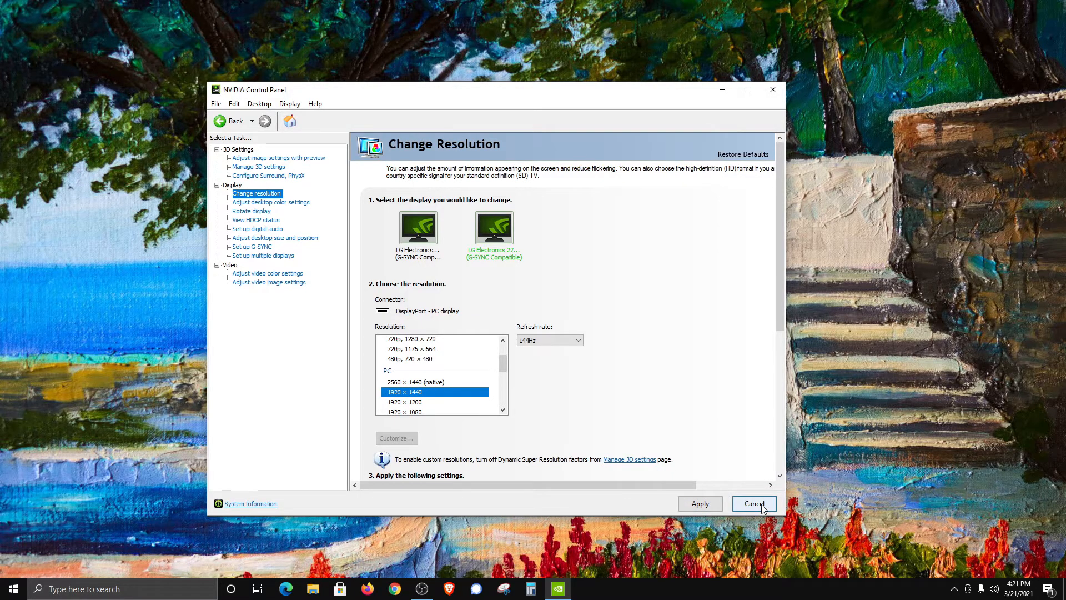
pyautogui.click(753, 503)
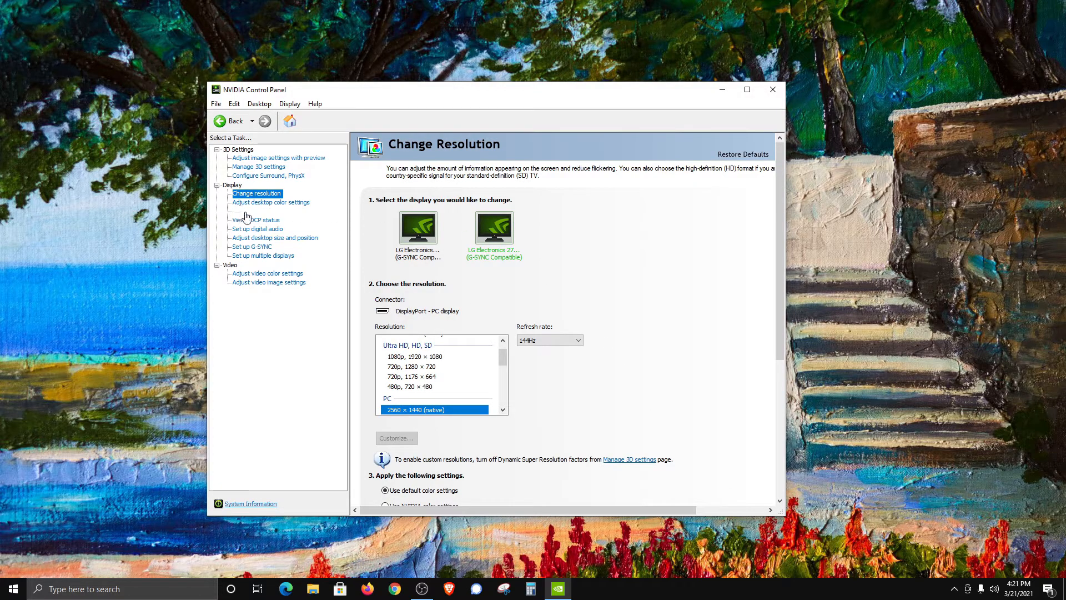
pyautogui.click(251, 212)
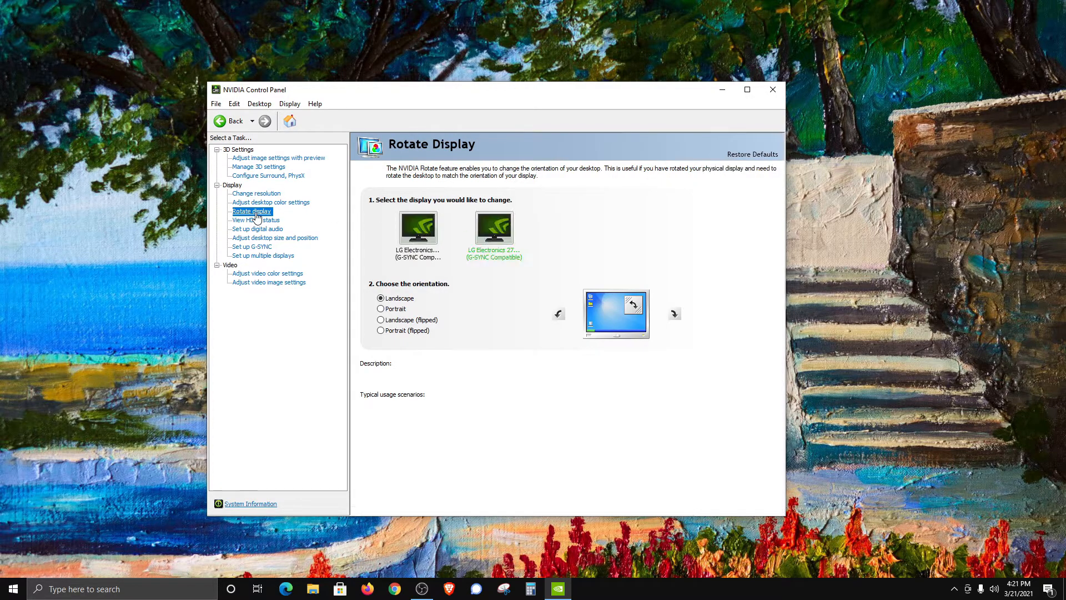
pyautogui.moveTo(246, 249)
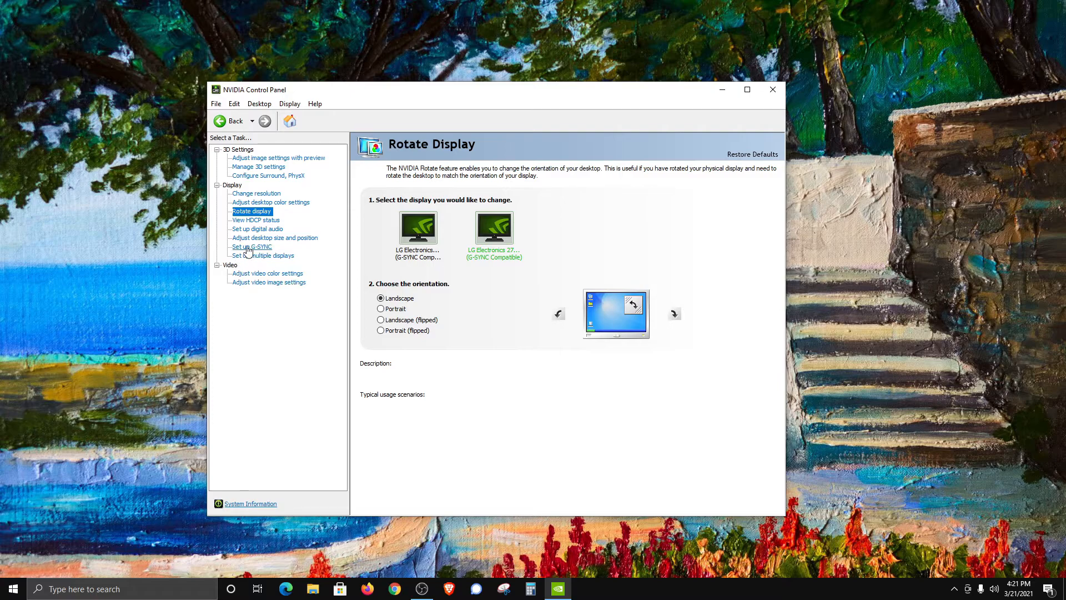
# Step: Enable G-SYNC Compatible for windowed and full screen on the first LG monitor
pyautogui.click(252, 246)
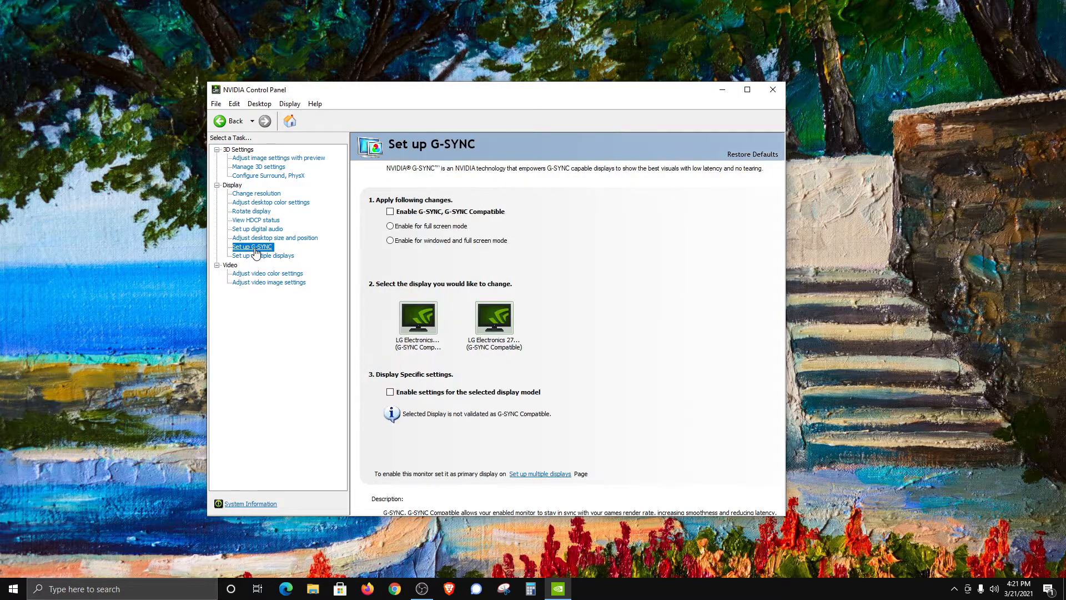
pyautogui.click(391, 212)
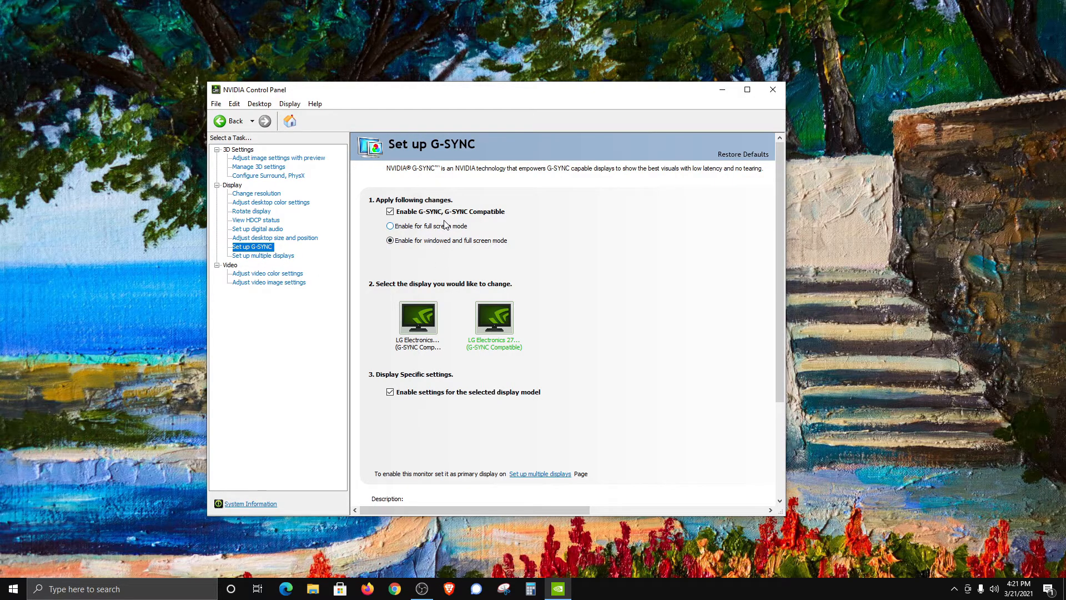
pyautogui.click(417, 320)
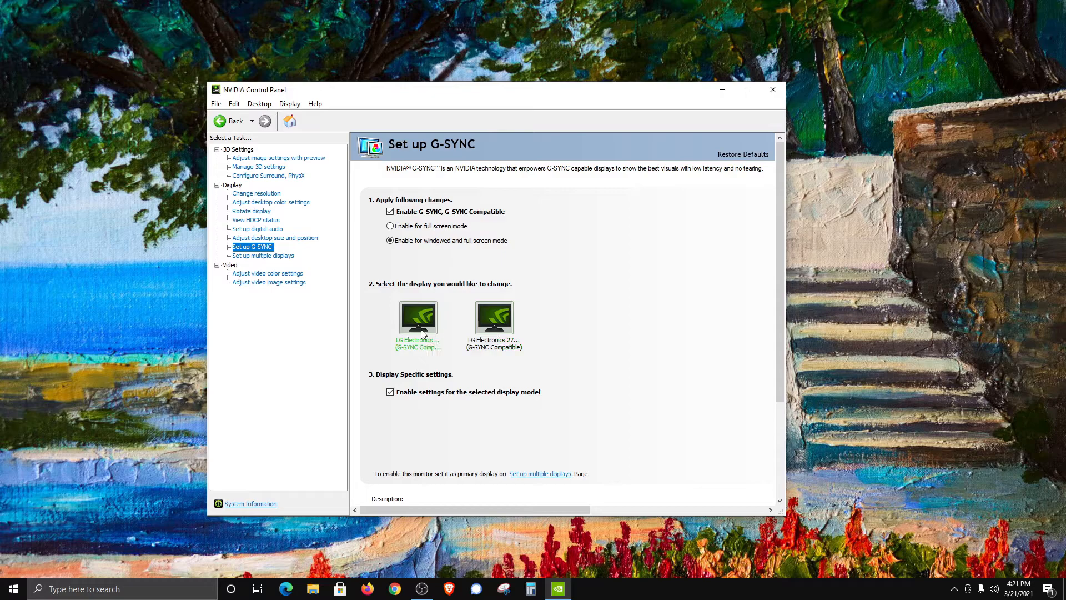
pyautogui.moveTo(405, 388)
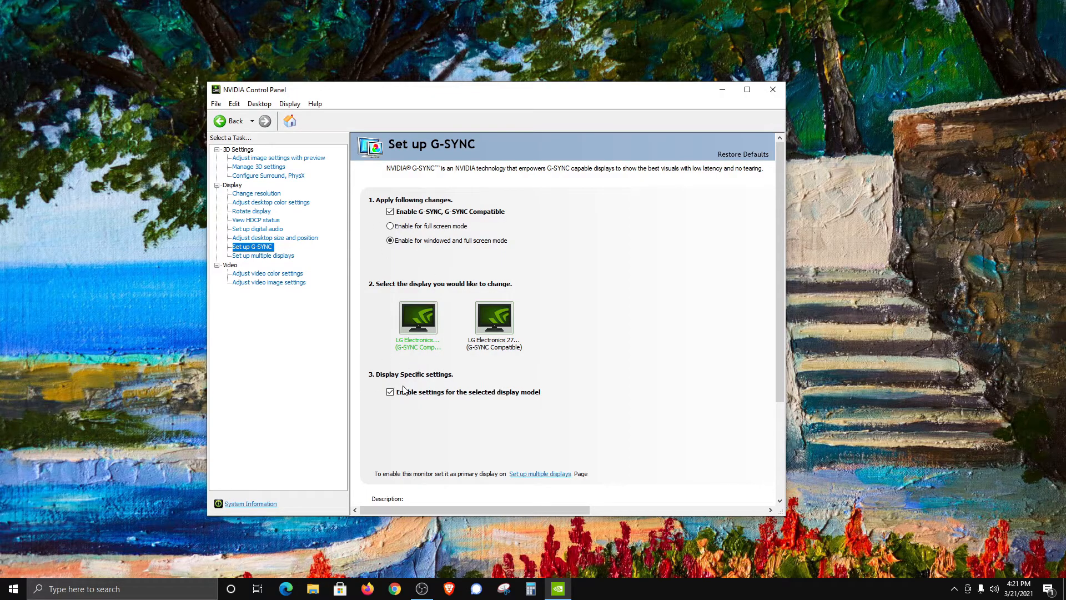
pyautogui.moveTo(472, 407)
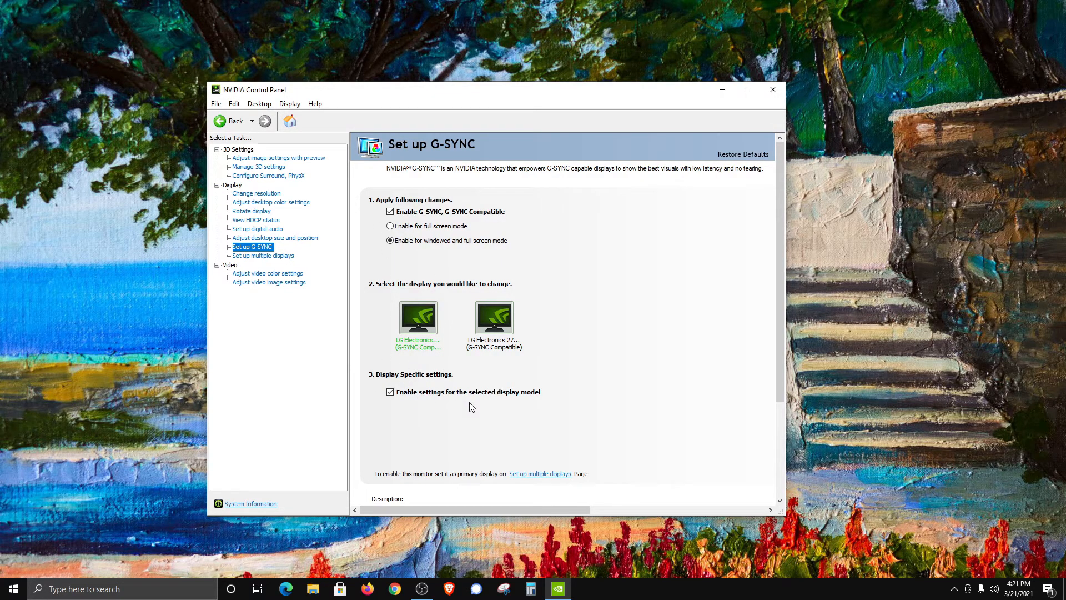